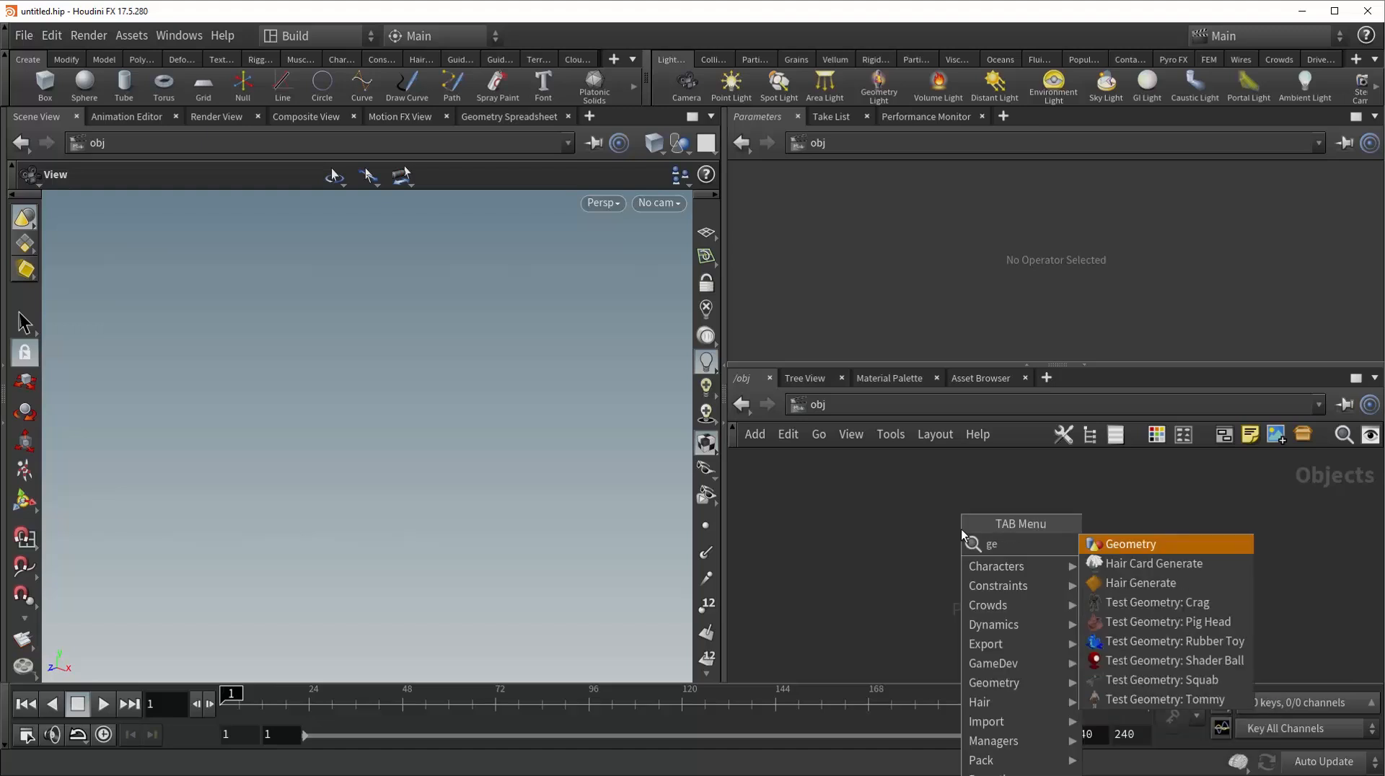
Add a geo1 geometry object, dive inside it, and create a Blast node
left_click(1129, 543)
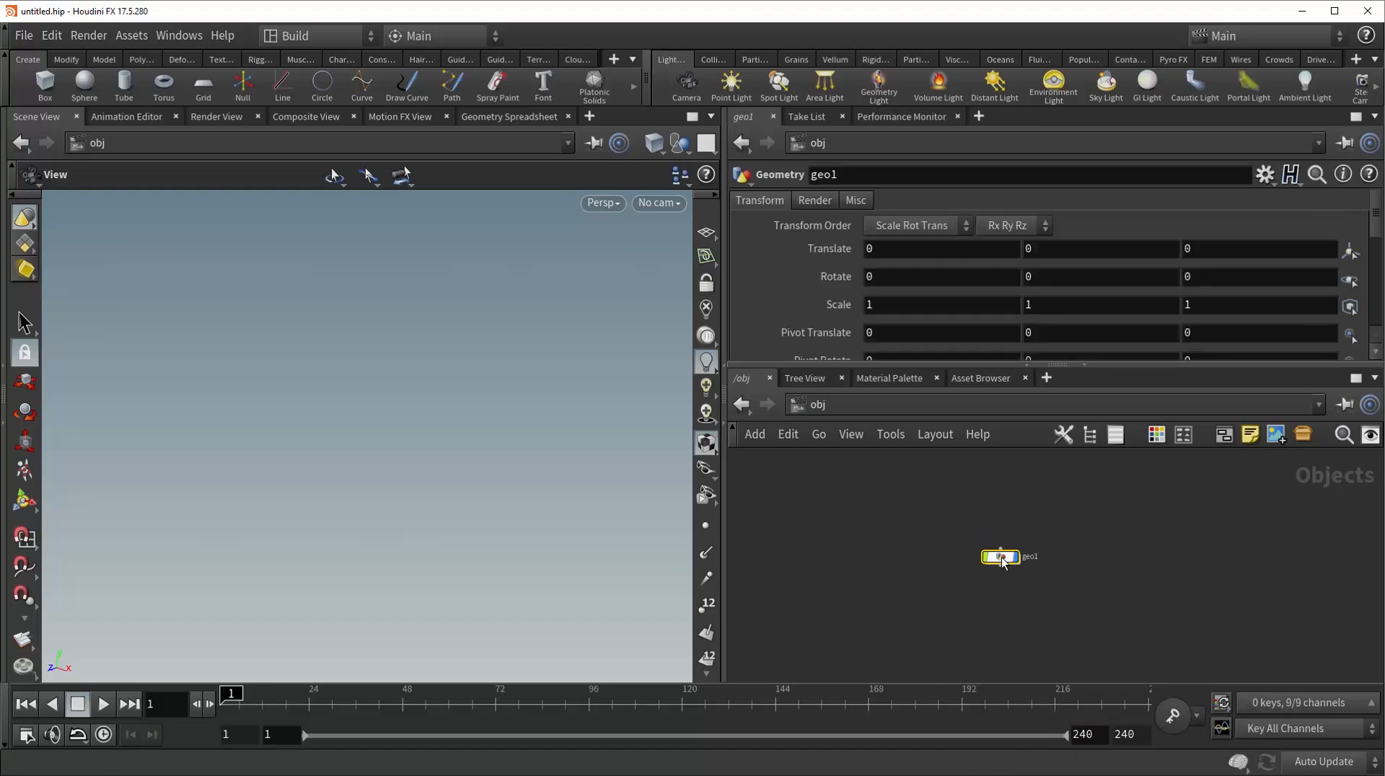
double_click(998, 557)
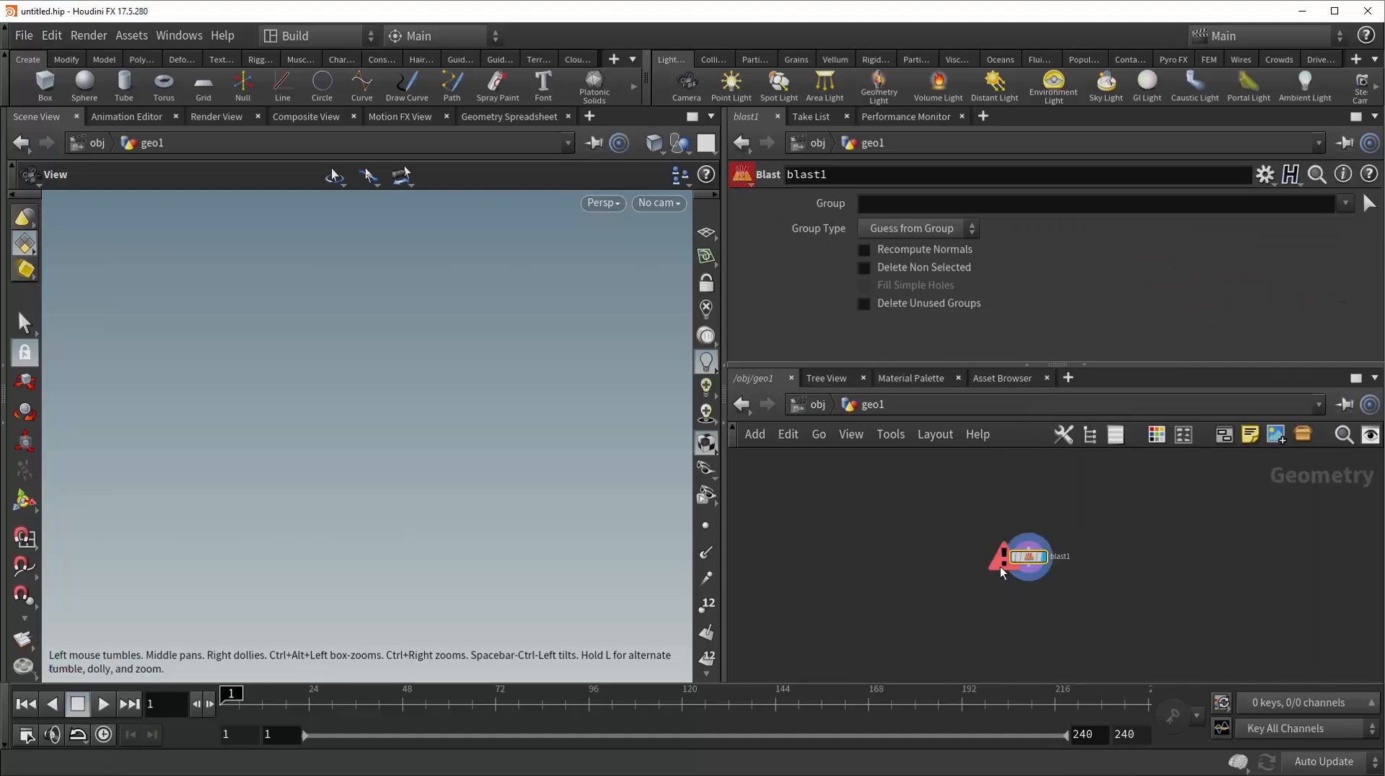
mouse_move(1110, 533)
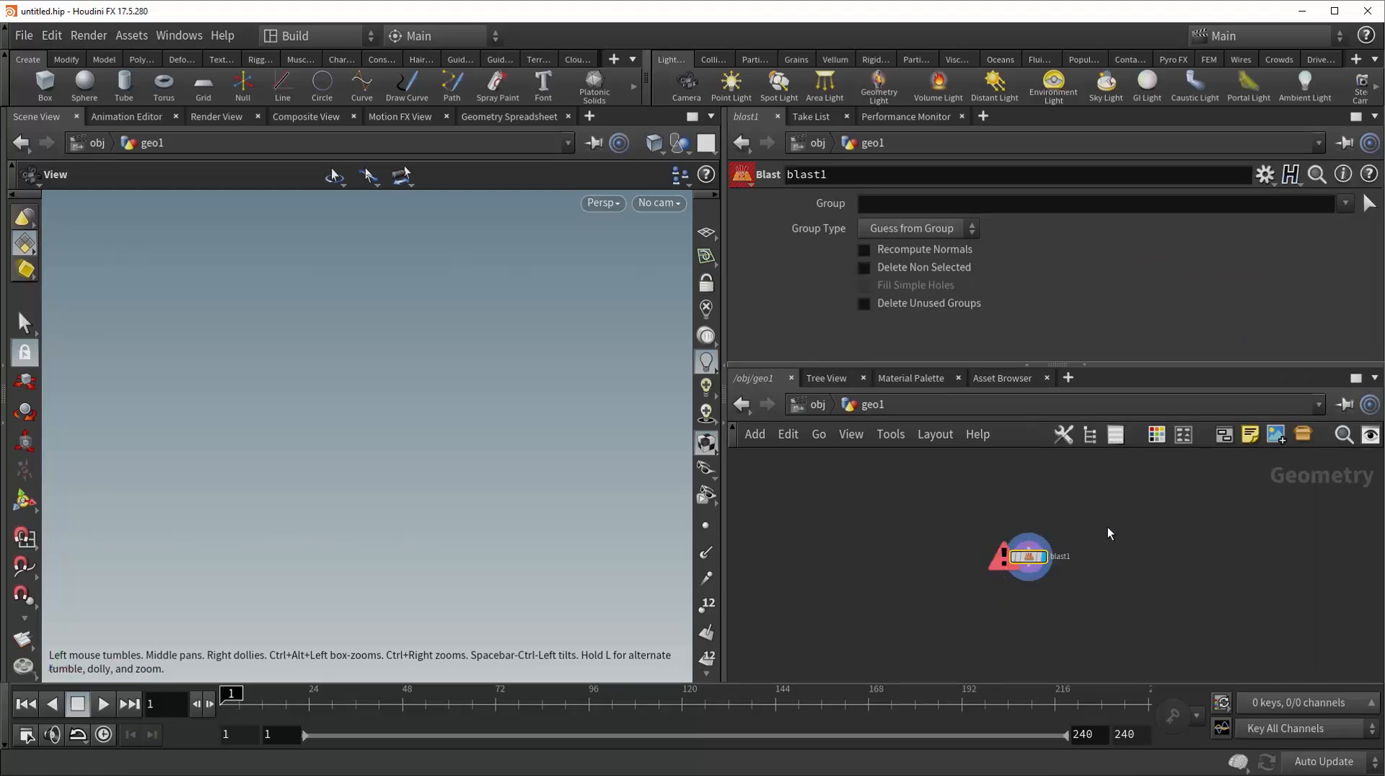
mouse_move(1027, 552)
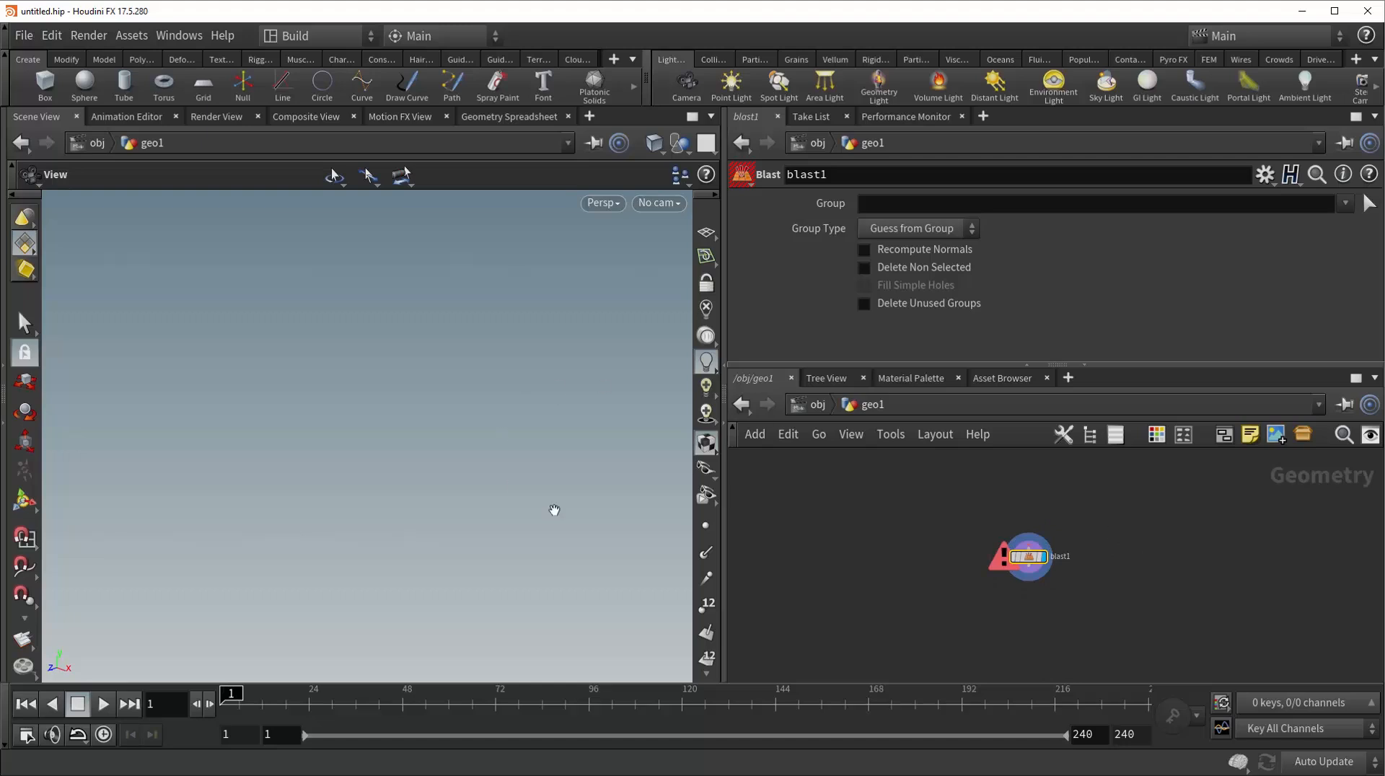
mouse_move(974, 616)
type("box")
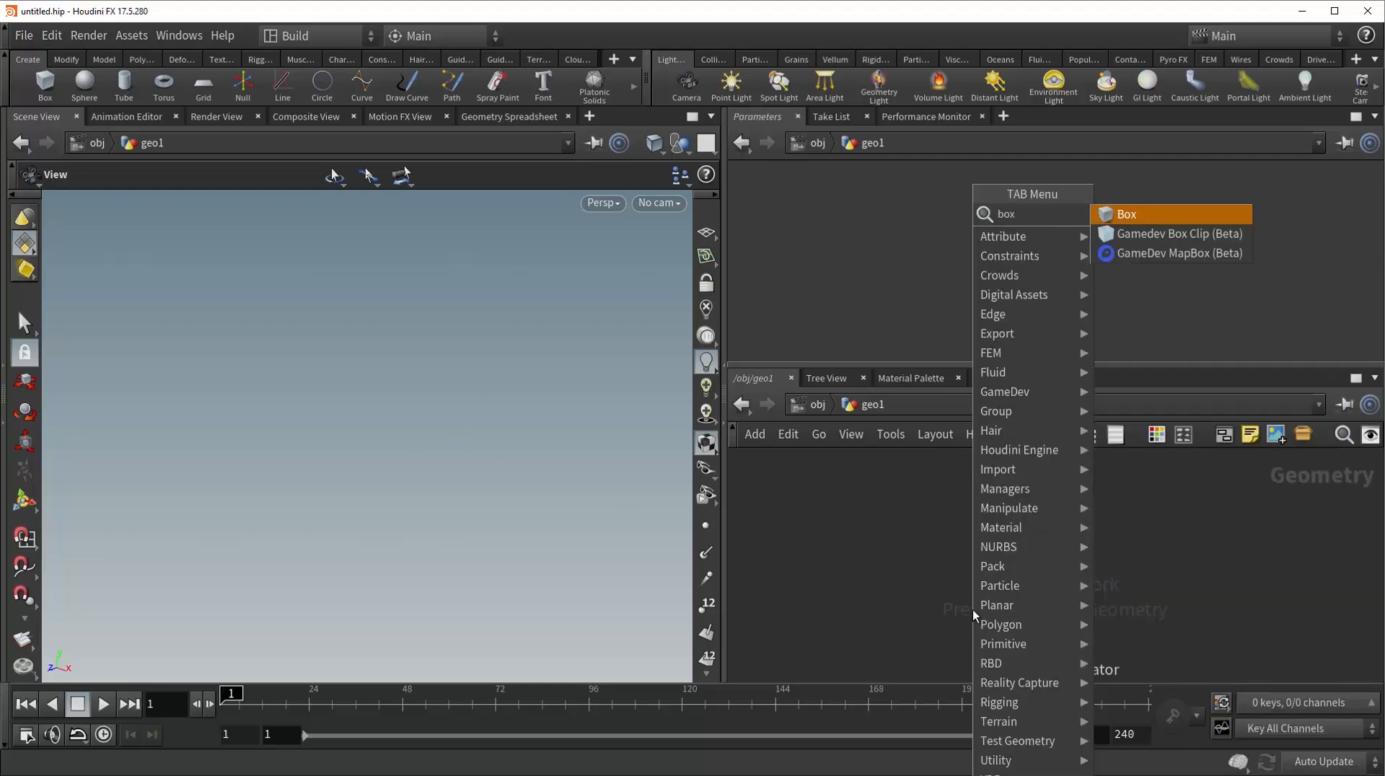
Wire a Box into blast1, deleting primitive group 1 with unused groups removed
left_click(1125, 214)
type("1")
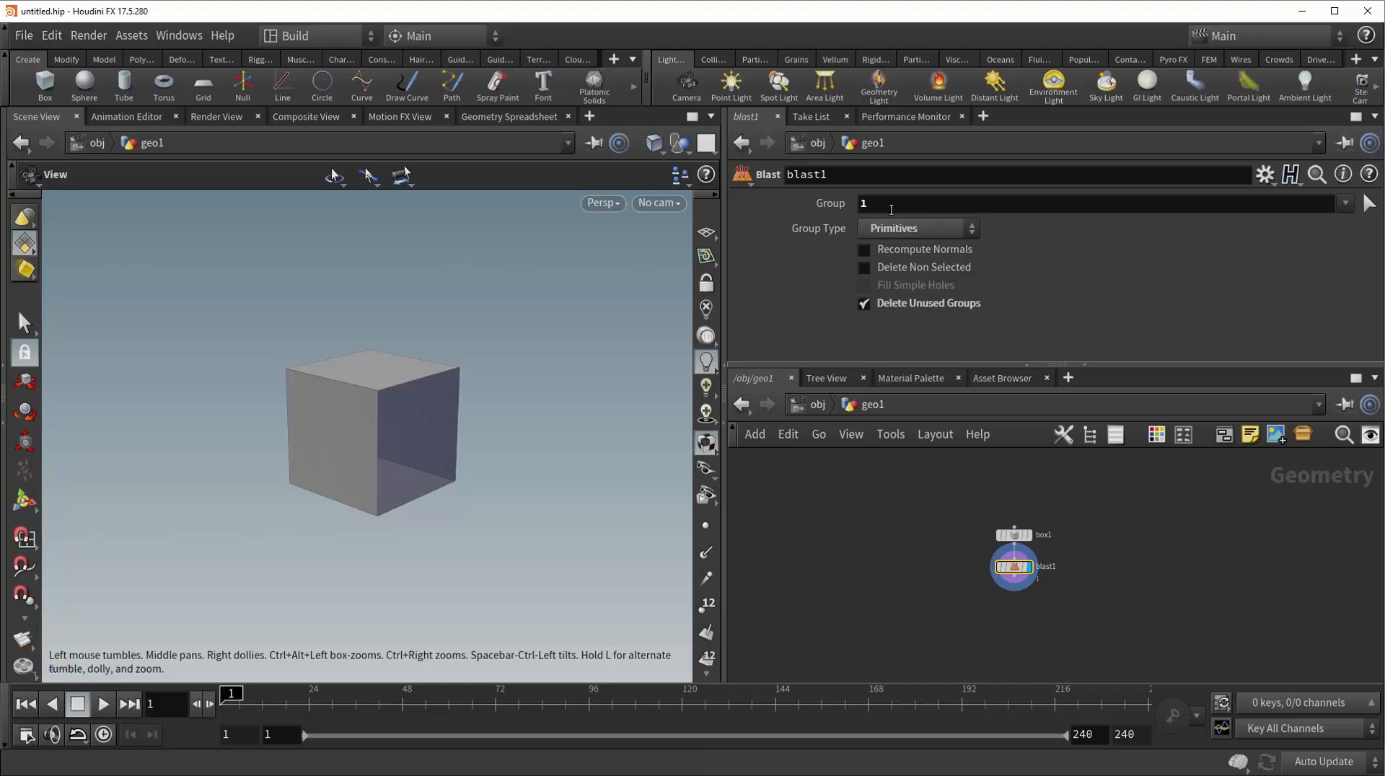
mouse_move(420, 405)
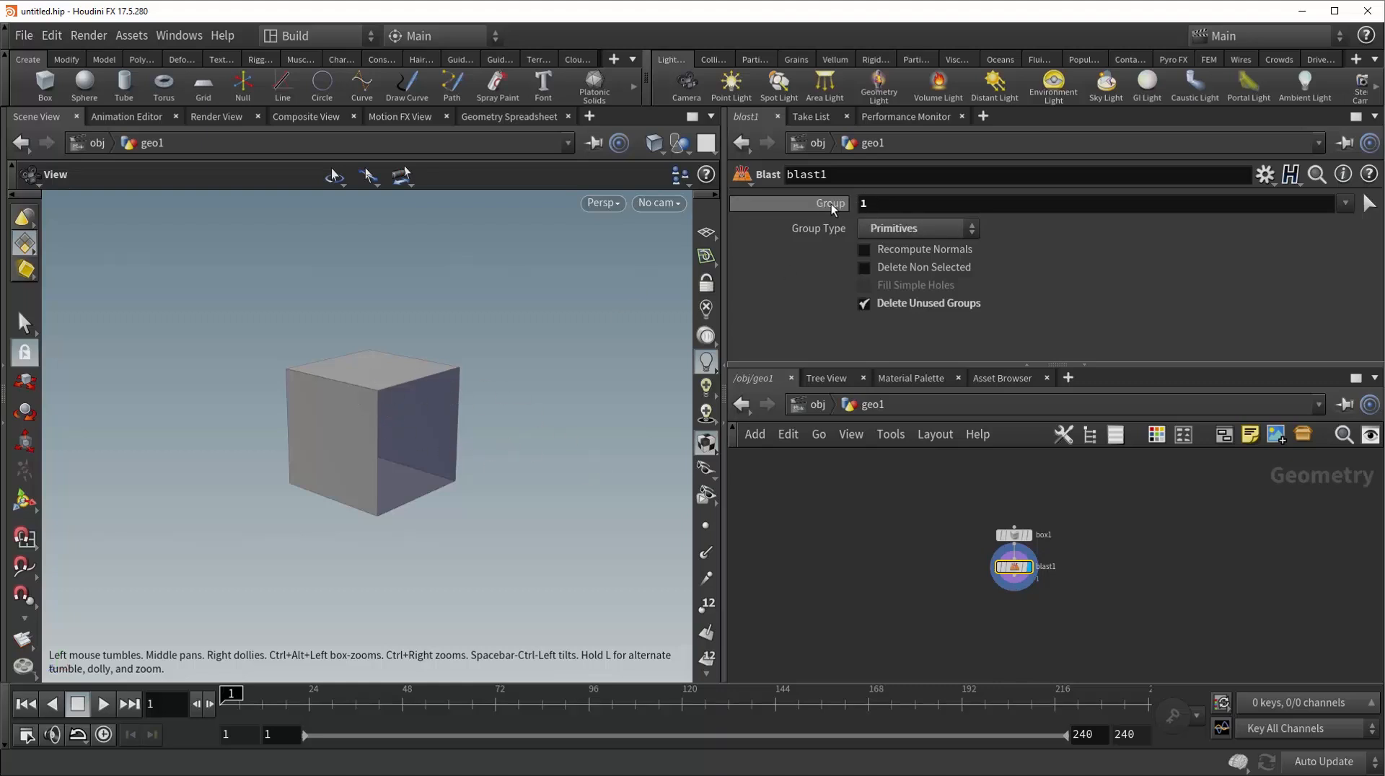
mouse_move(830, 219)
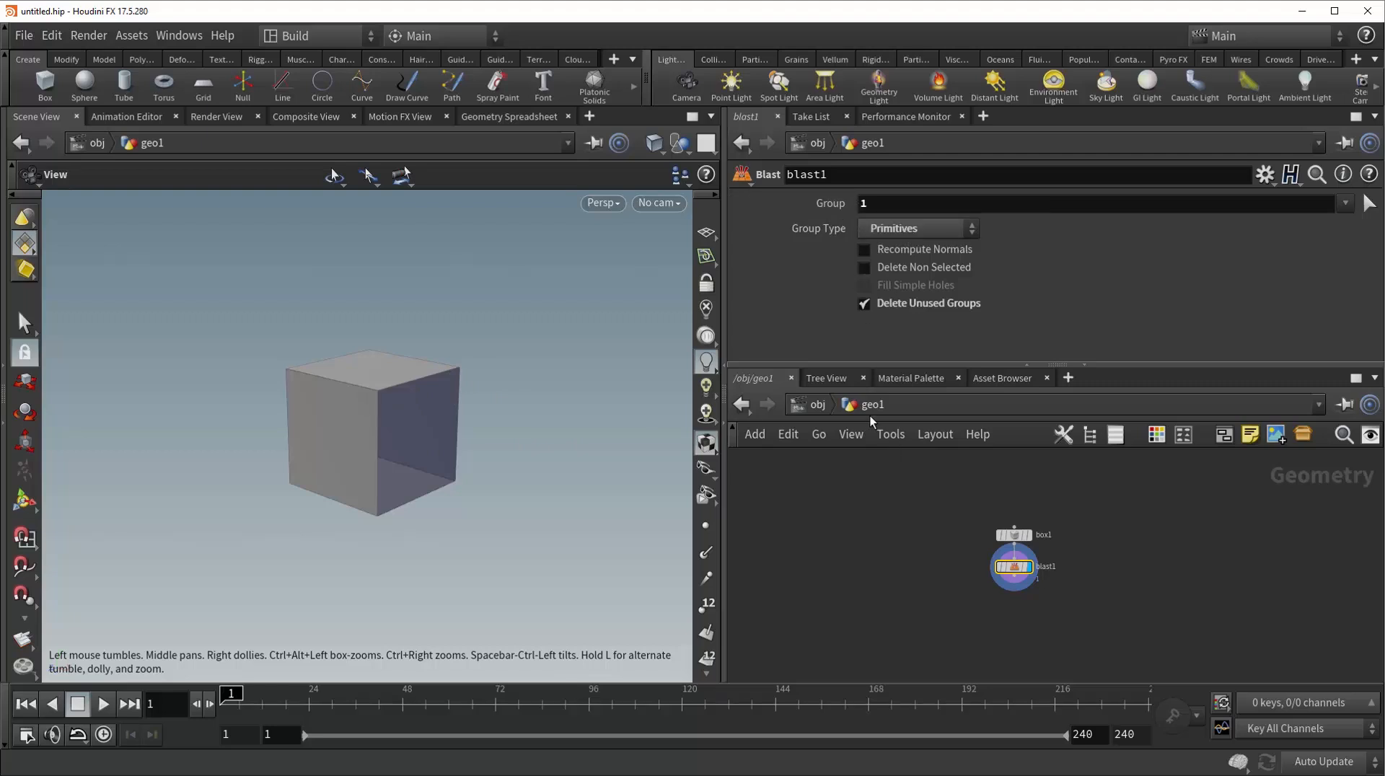
mouse_move(546, 392)
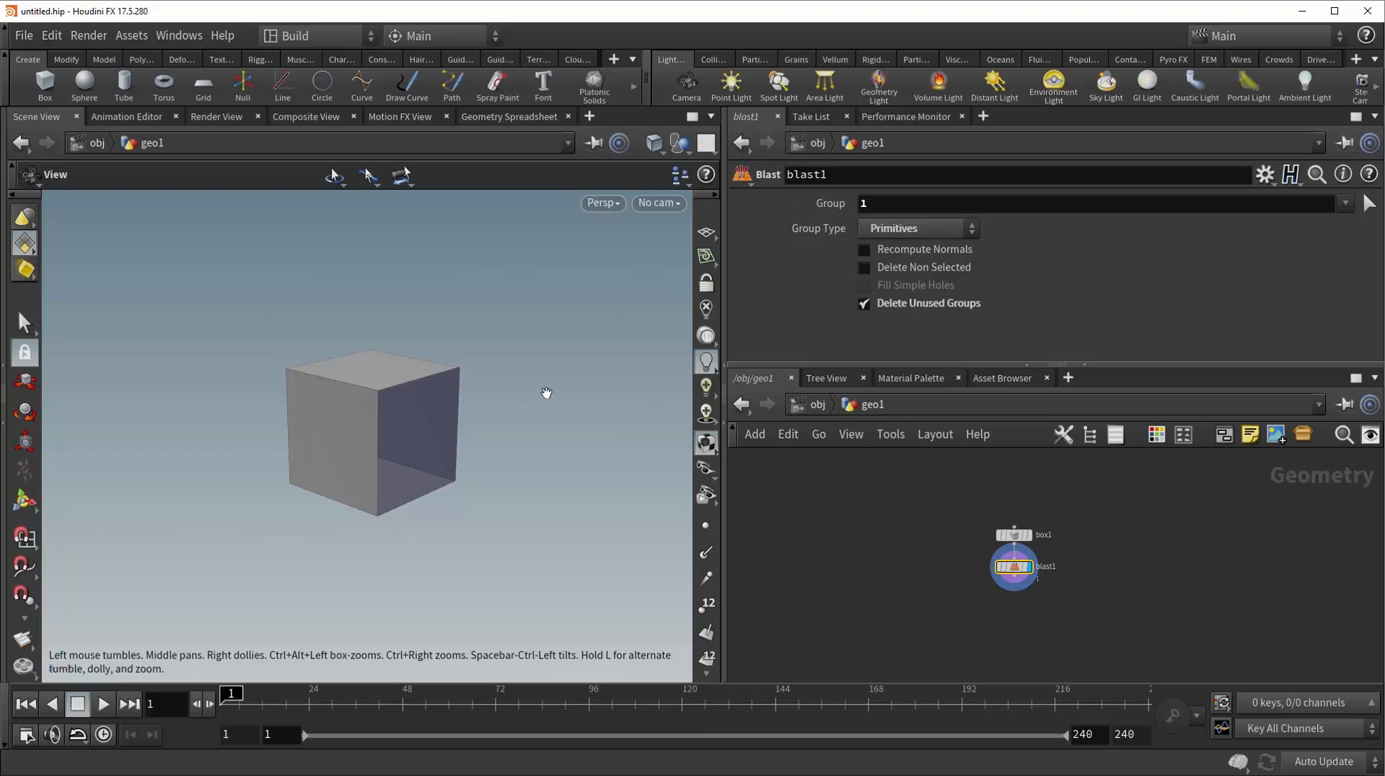
mouse_move(802, 532)
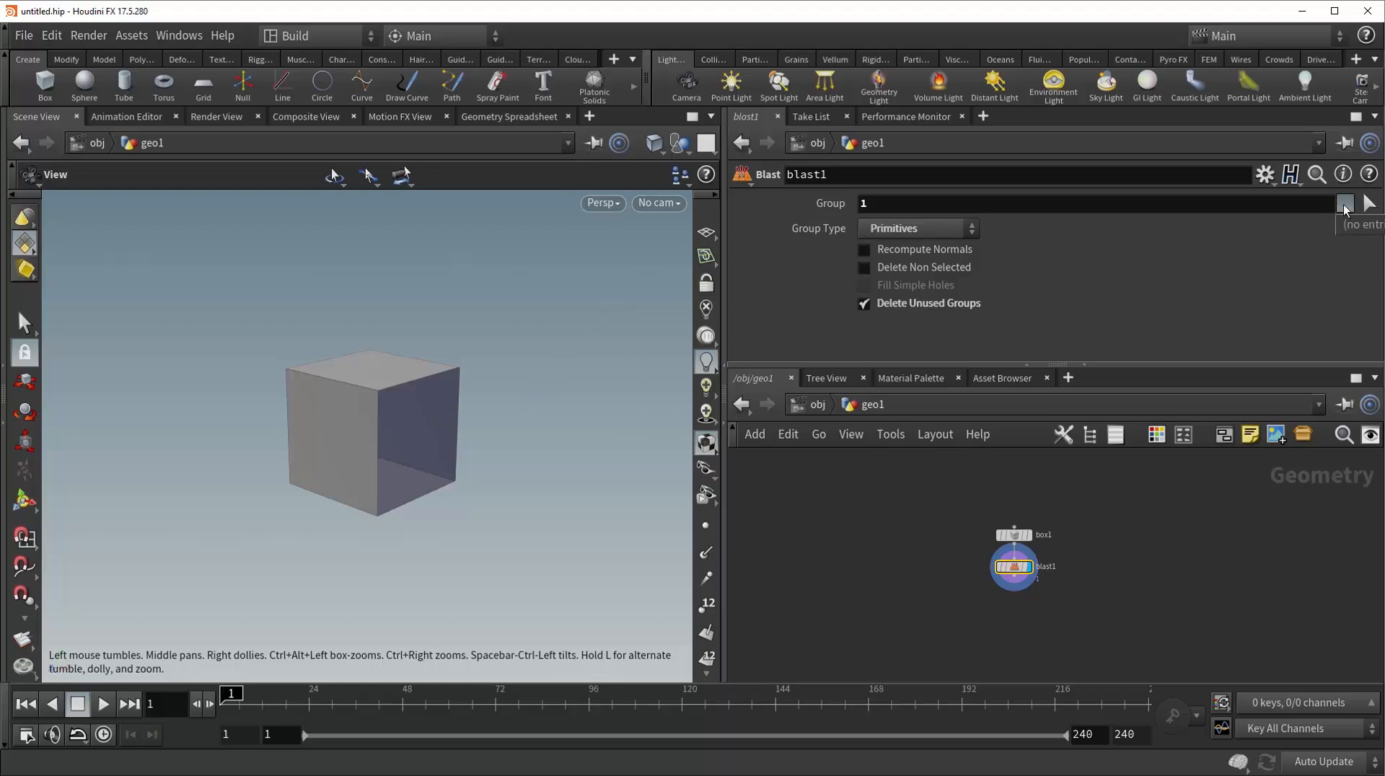
mouse_move(1179, 503)
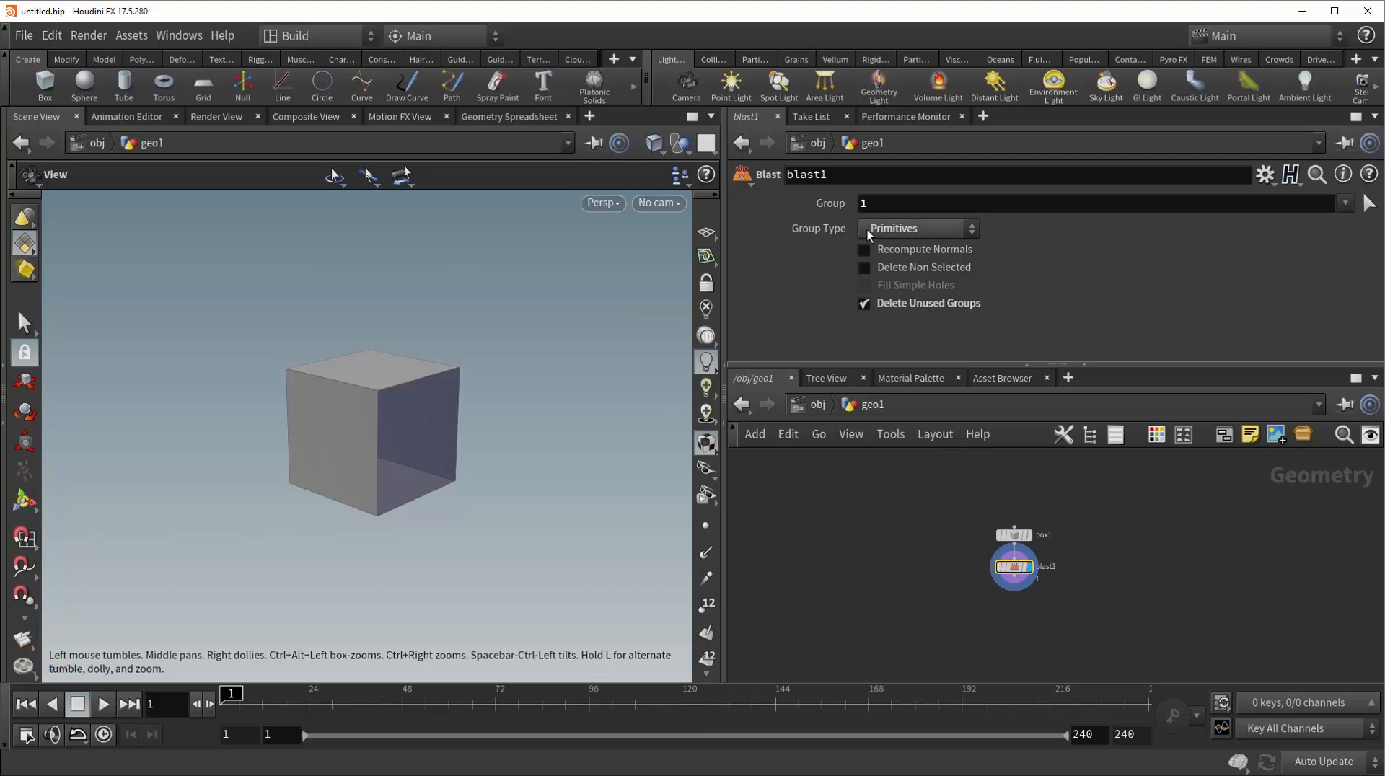
left_click(893, 228)
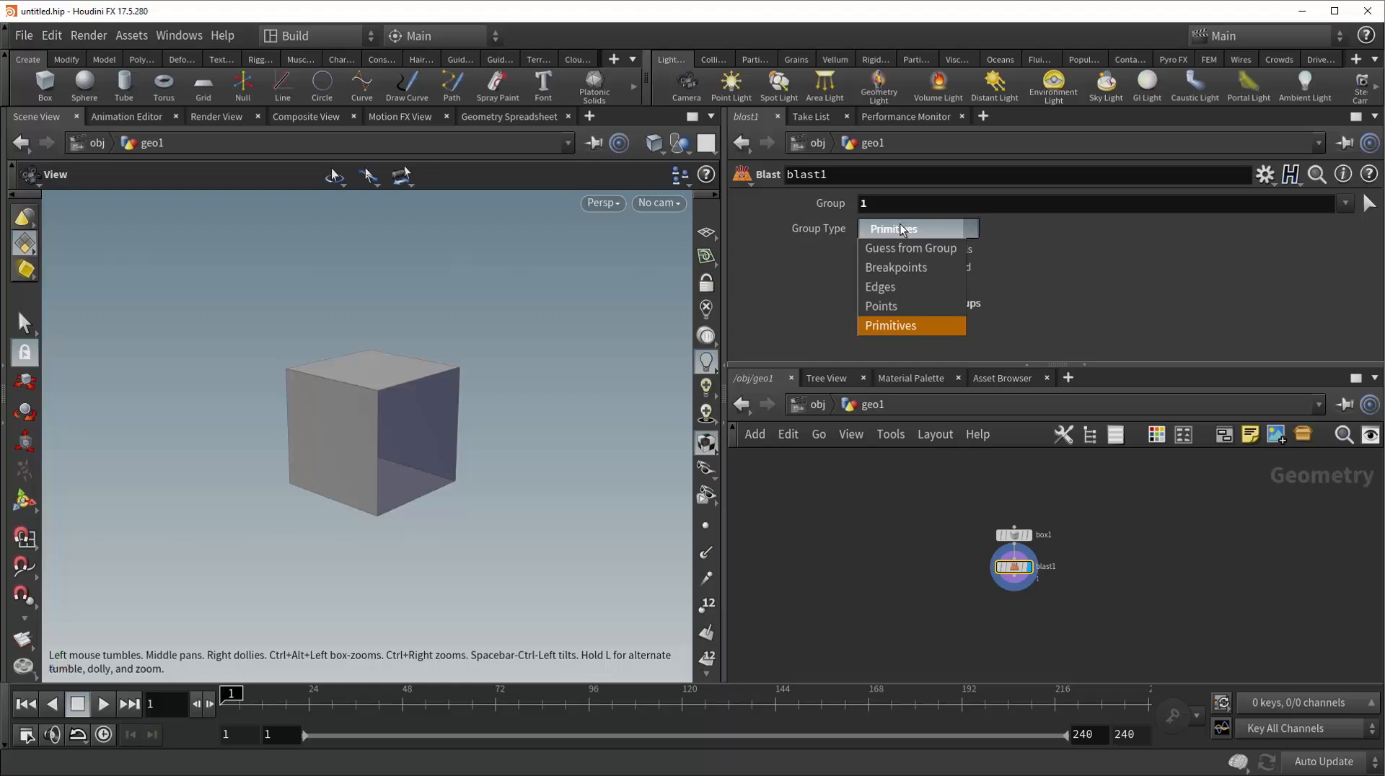
mouse_move(916, 239)
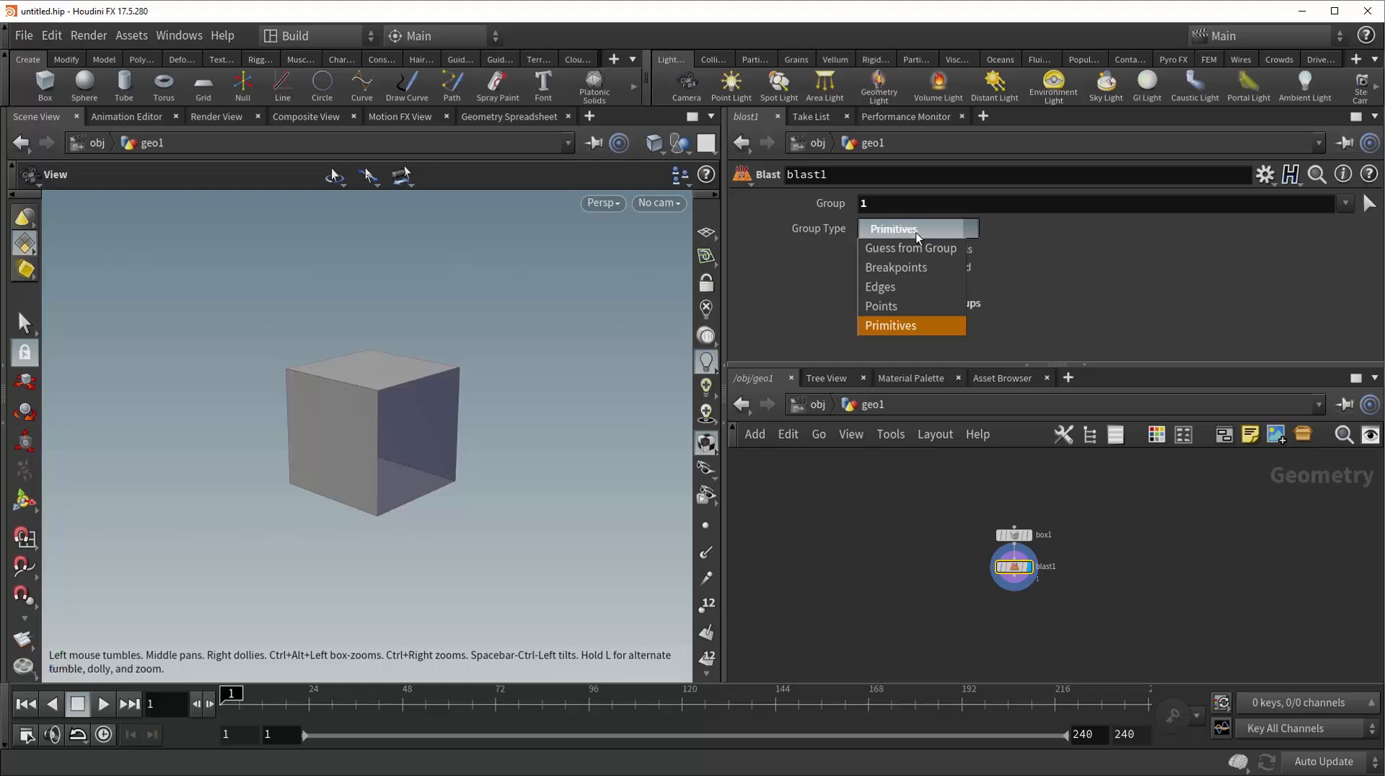
mouse_move(913, 287)
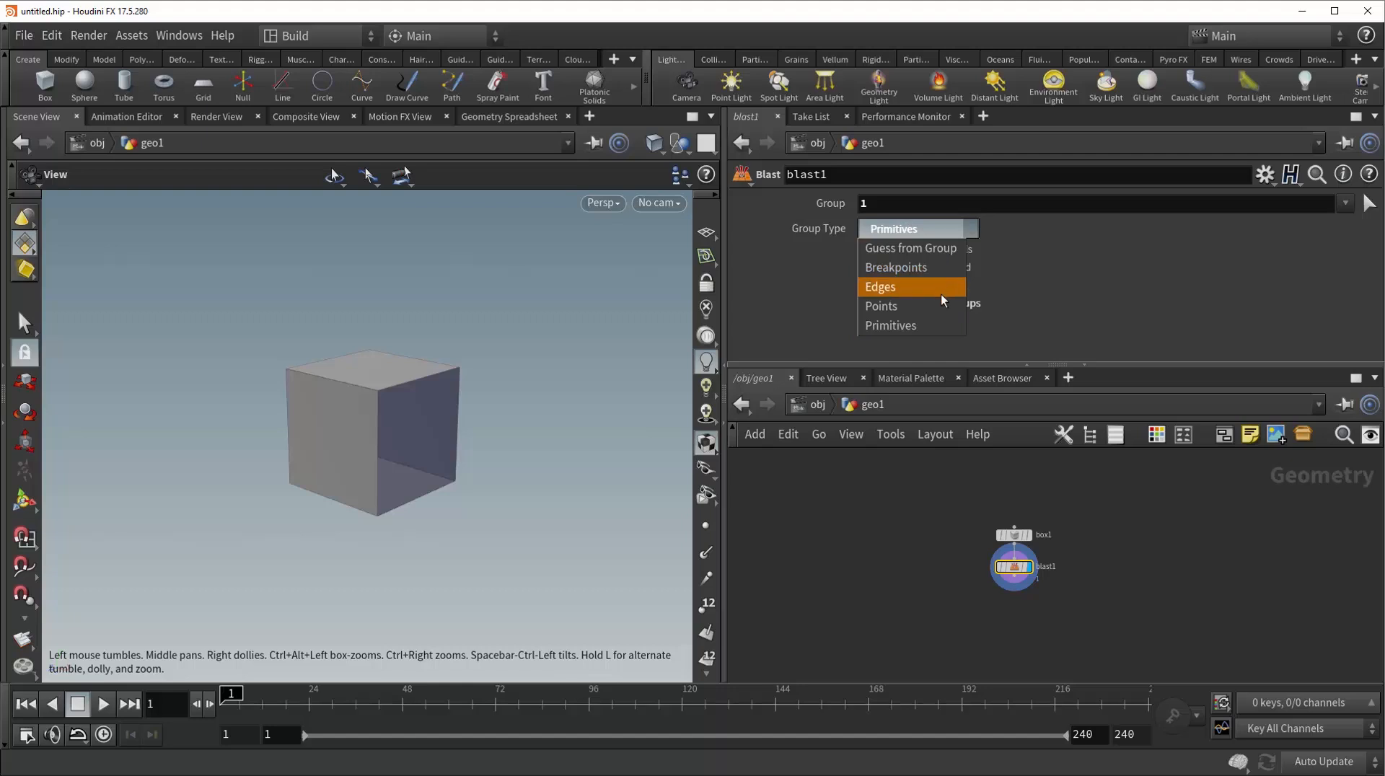
mouse_move(928, 282)
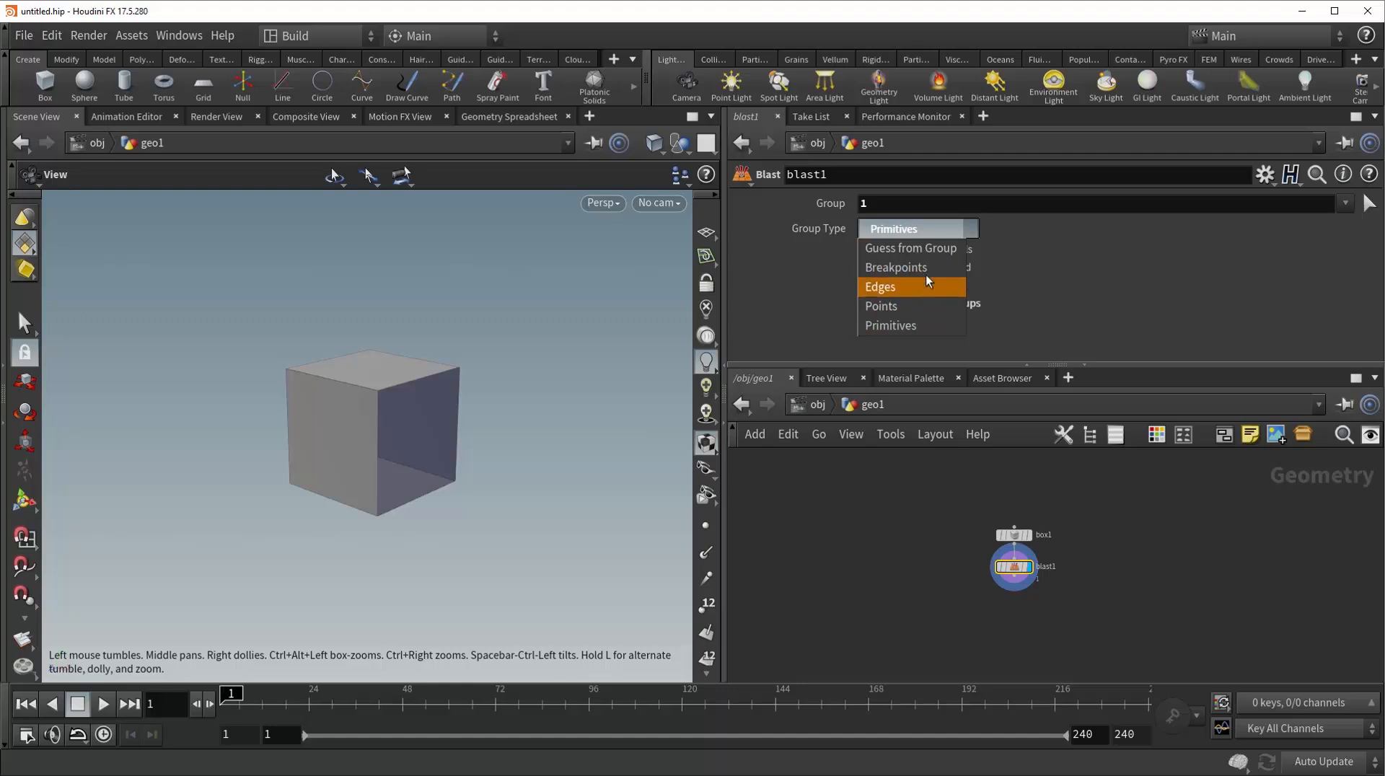
mouse_move(910, 248)
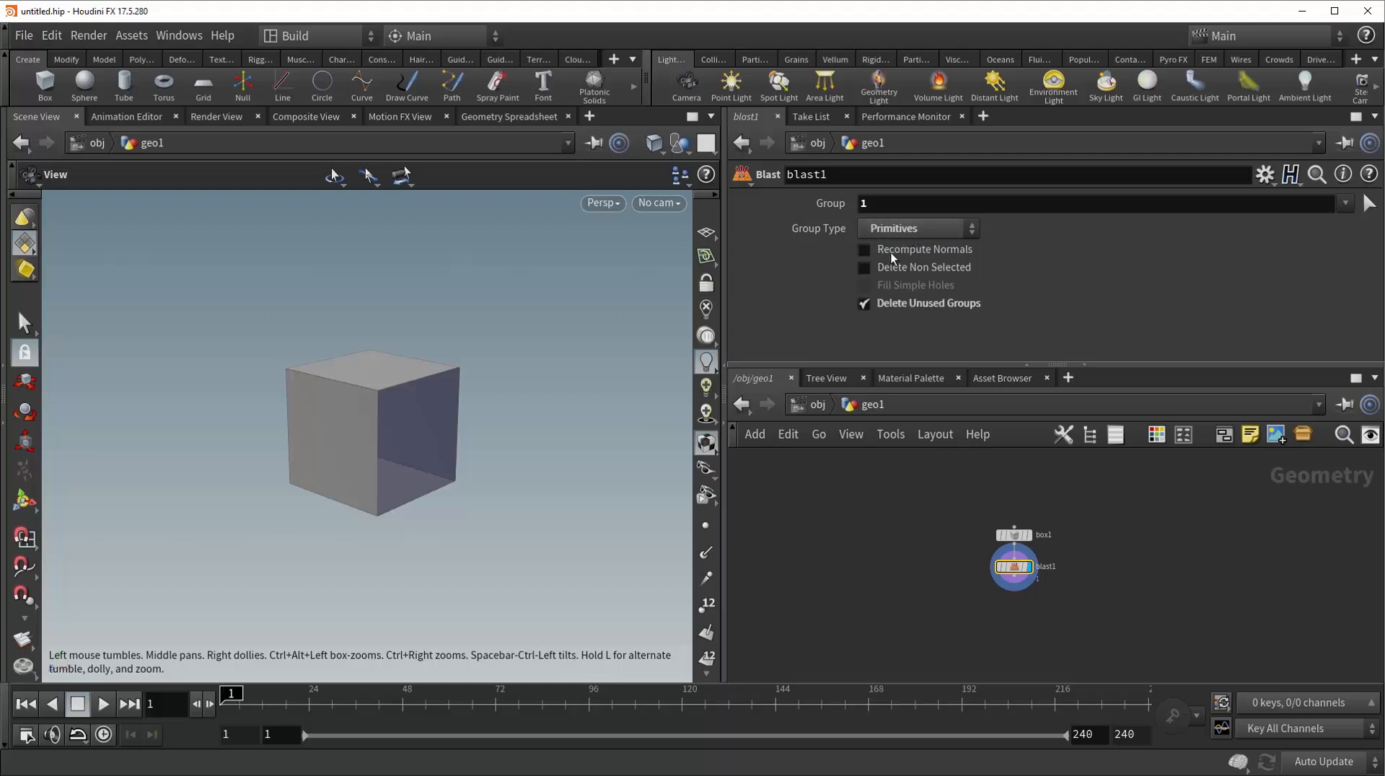
mouse_move(871, 338)
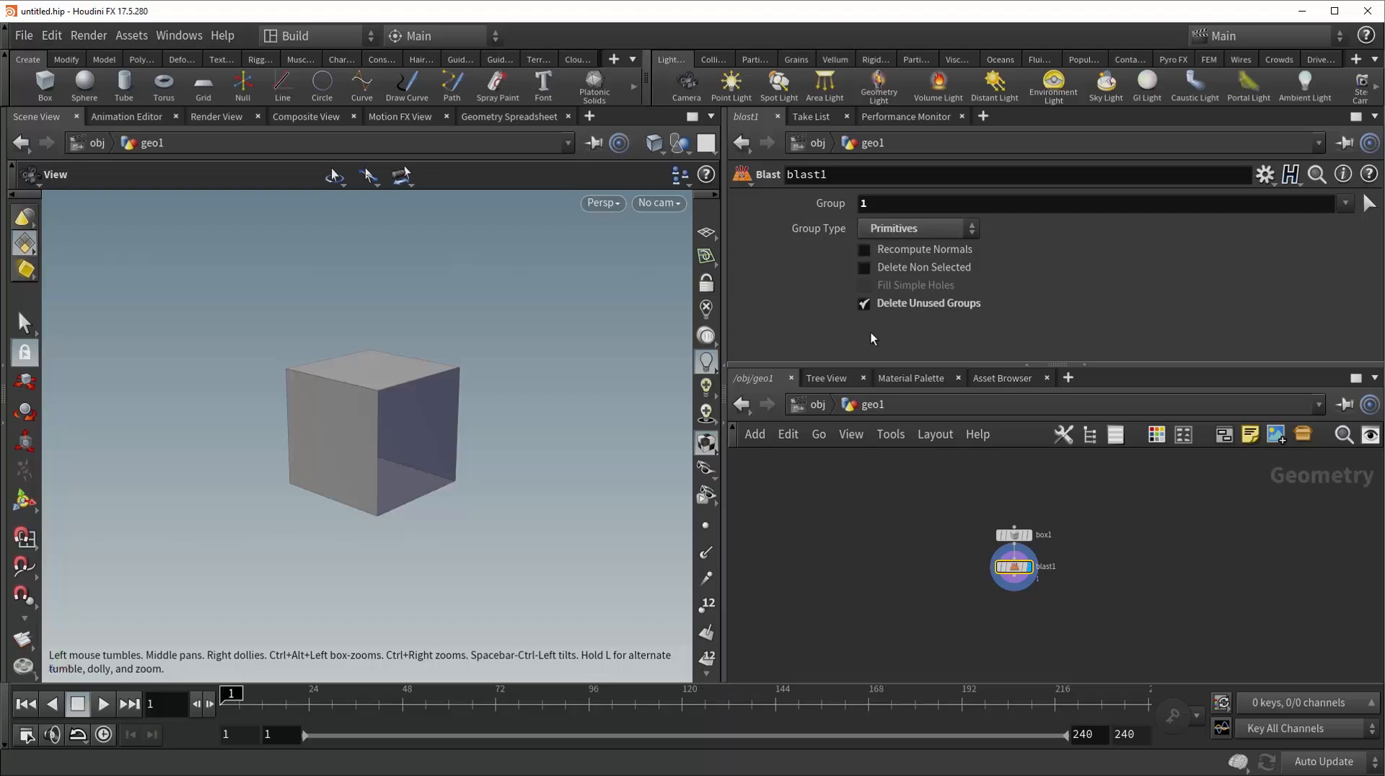
mouse_move(821, 506)
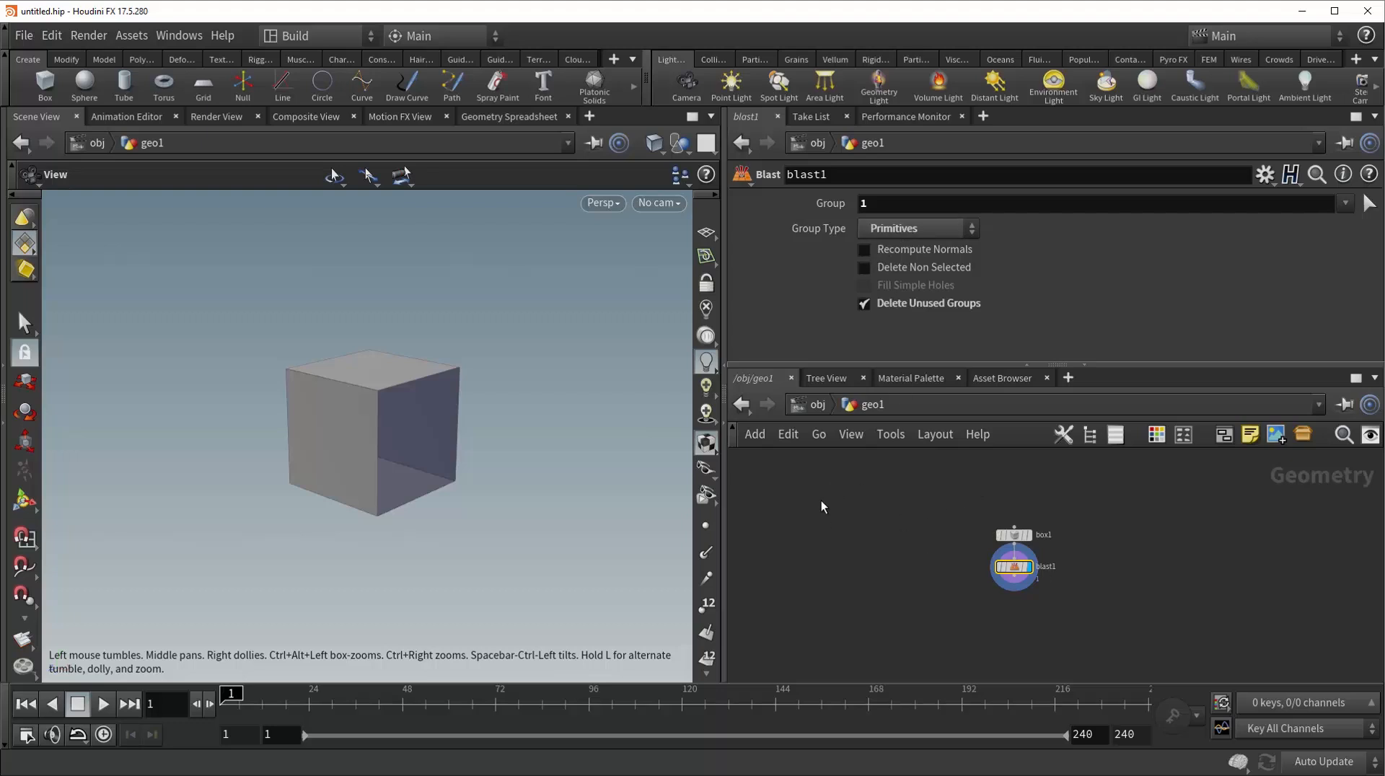
mouse_move(1056, 529)
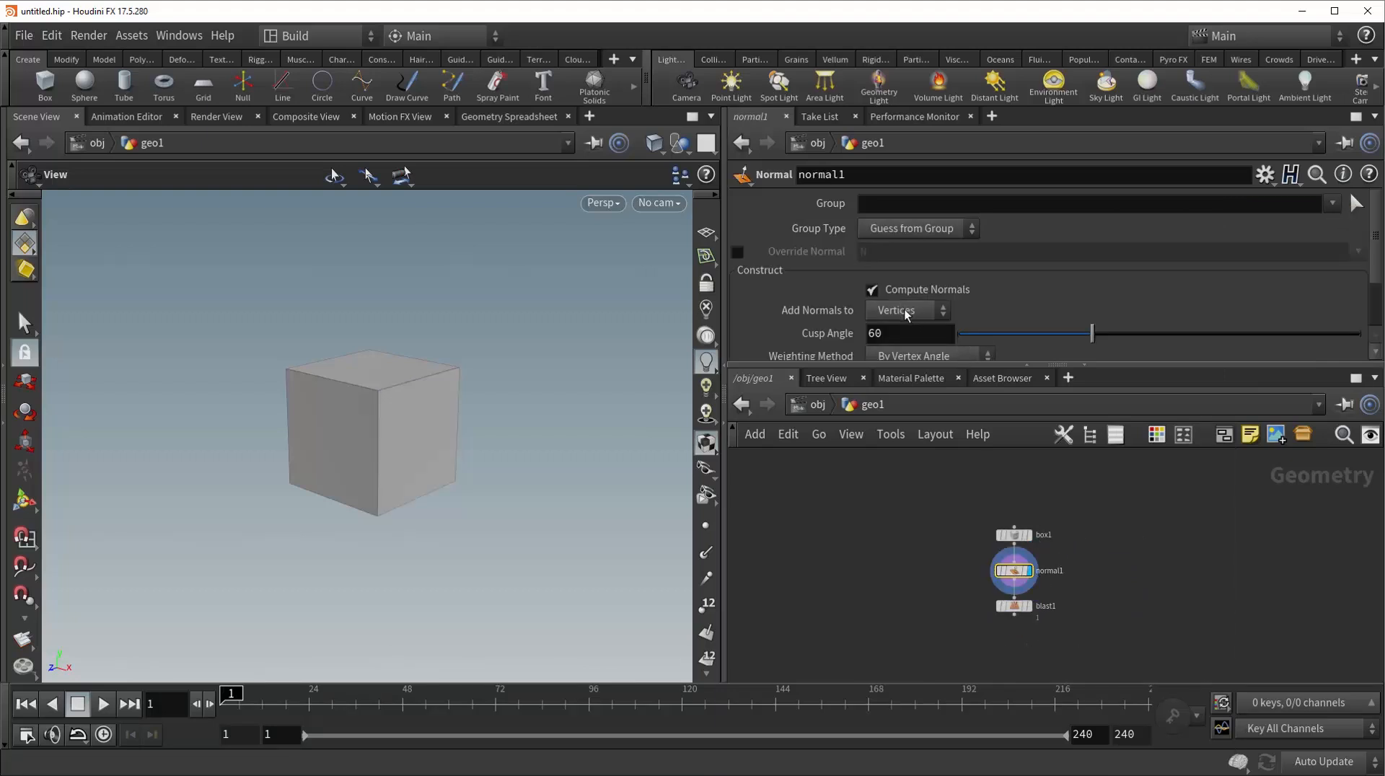
Insert point normals before the Blast, then toggle Recompute Normals off and on, leaving it on
left_click(905, 310)
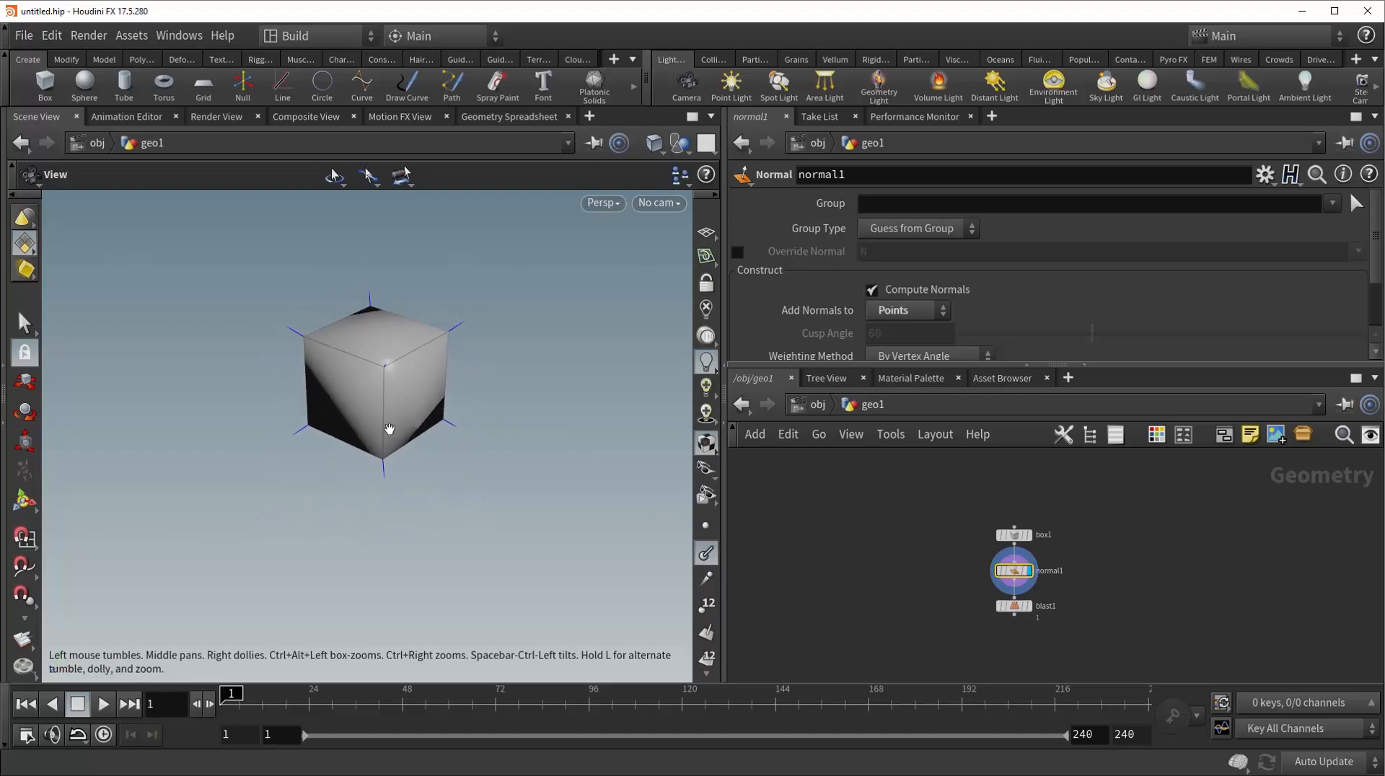
left_click(1013, 605)
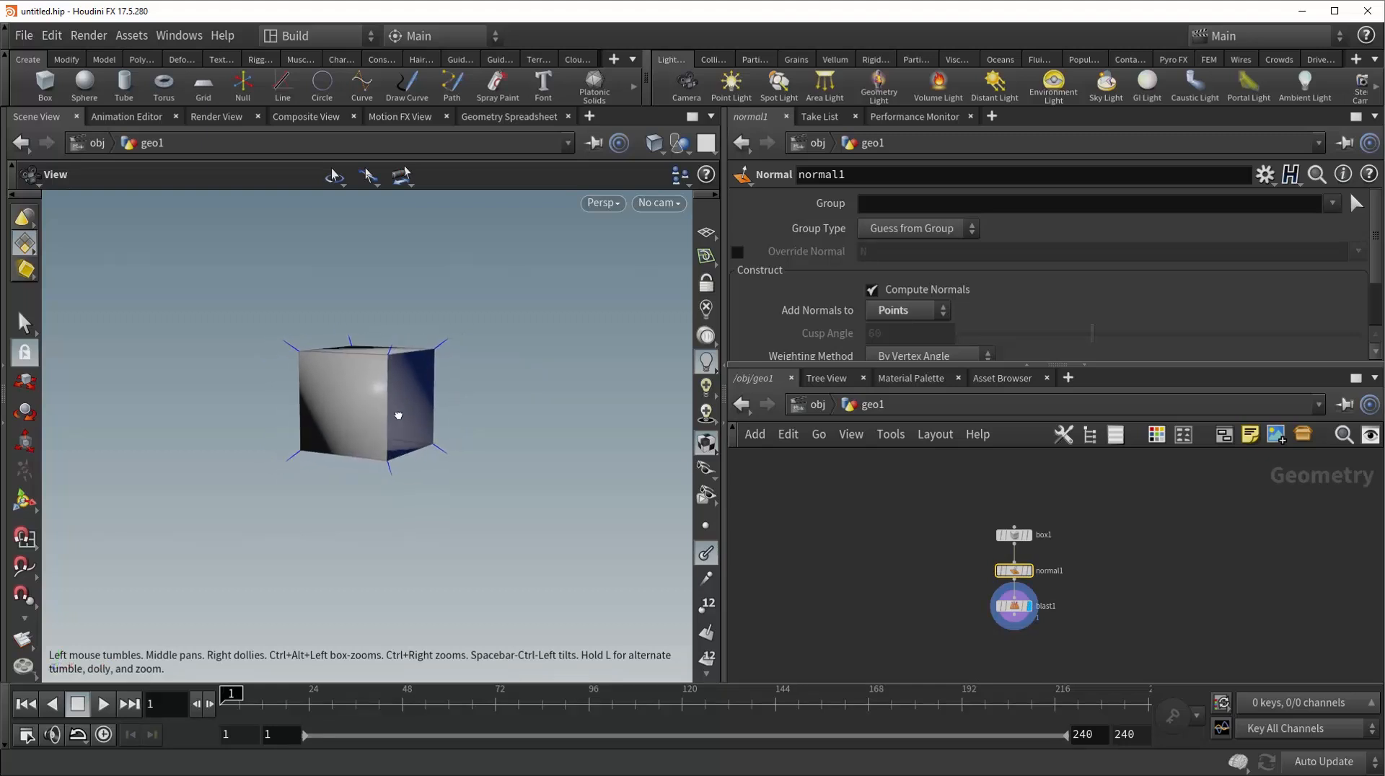
left_click(1014, 606)
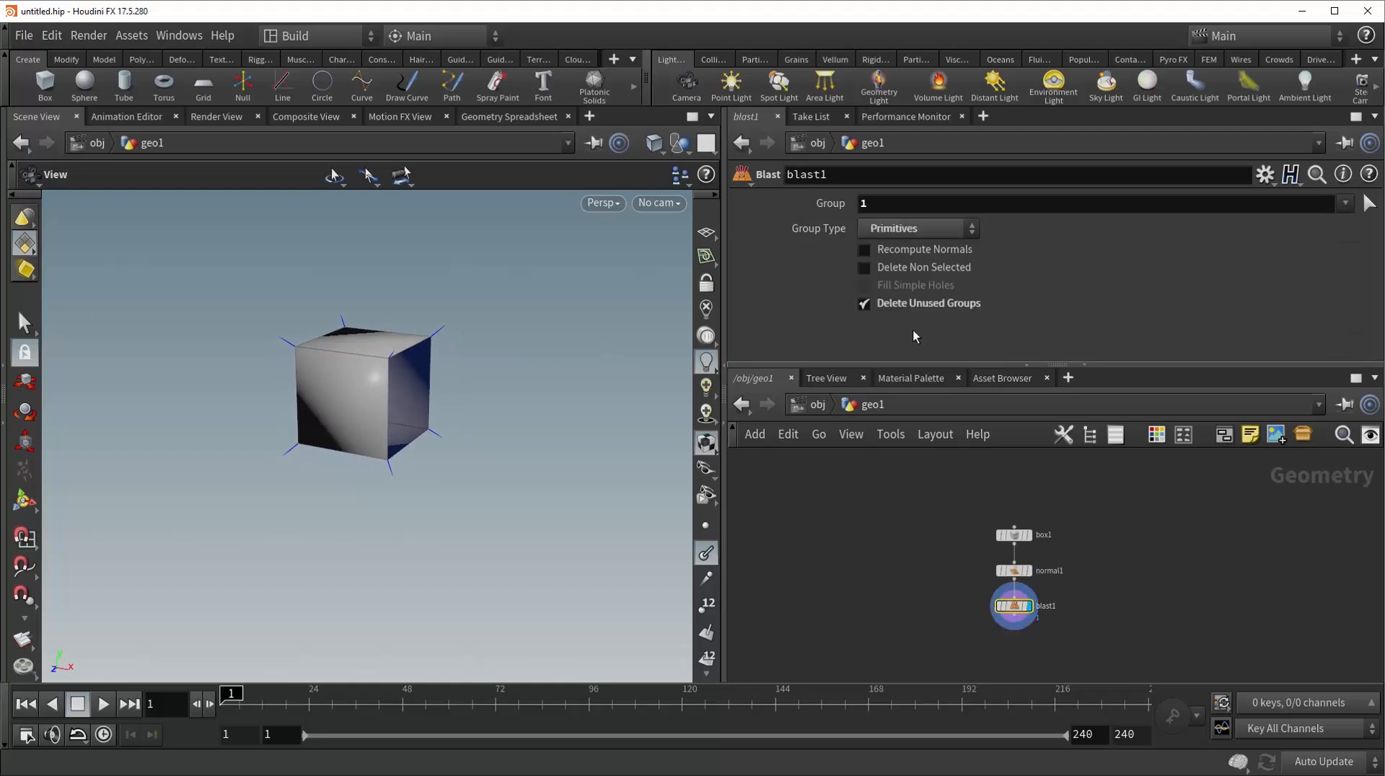
left_click(862, 249)
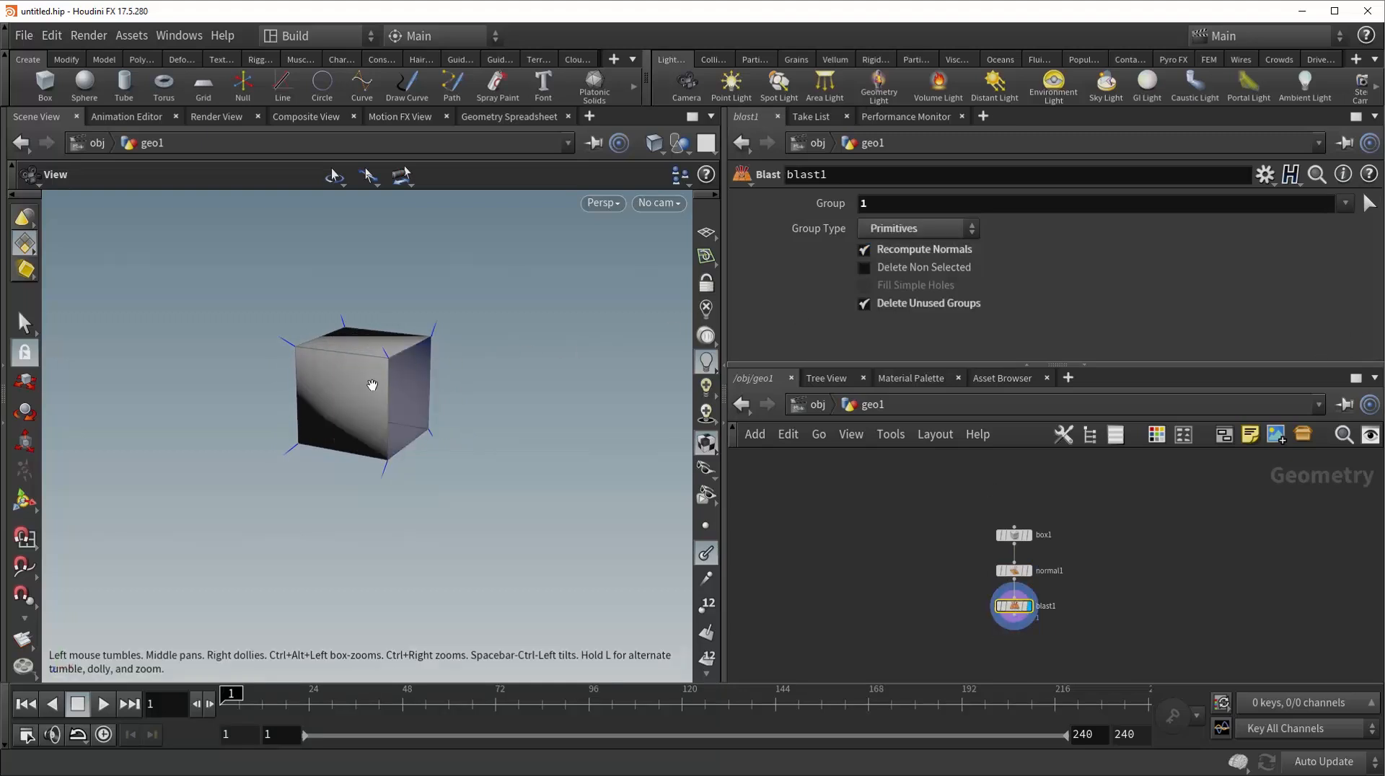
left_click(864, 250)
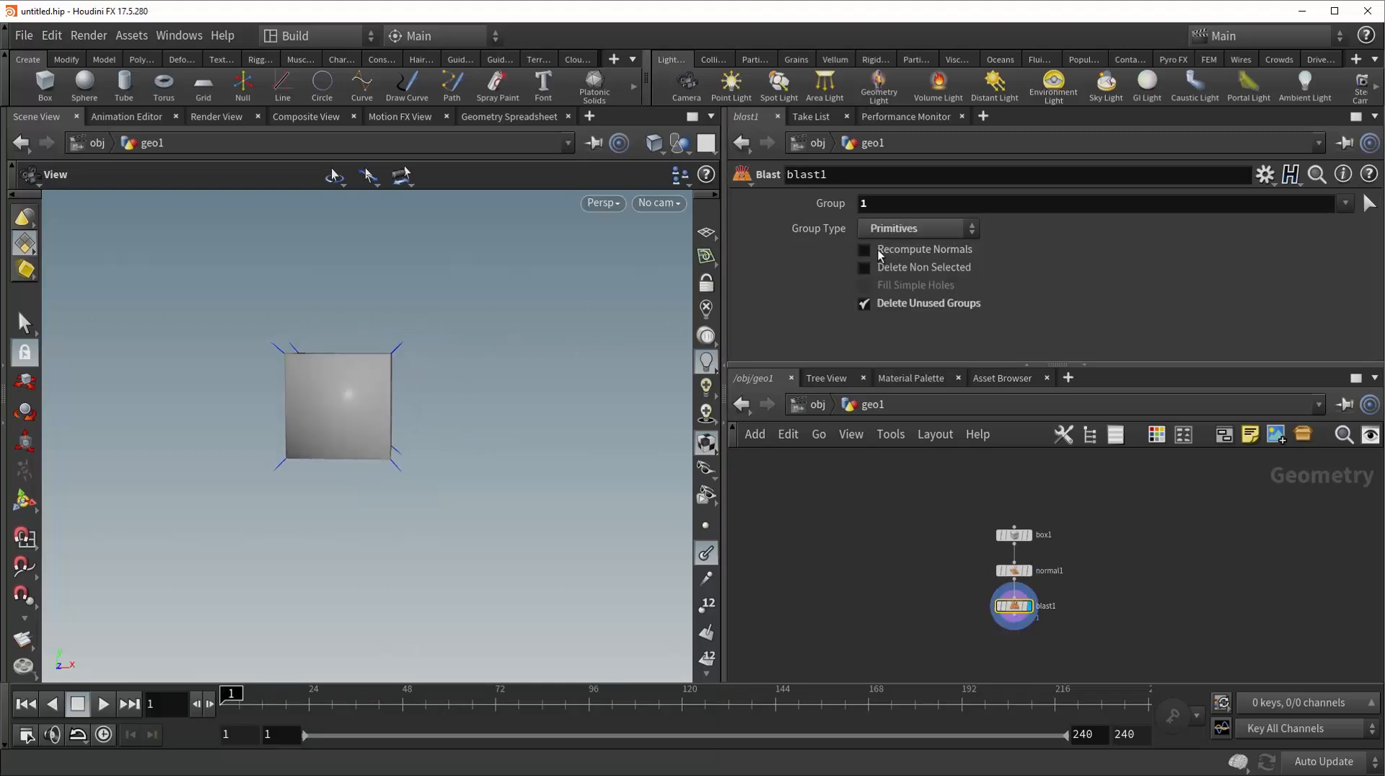
left_click(864, 249)
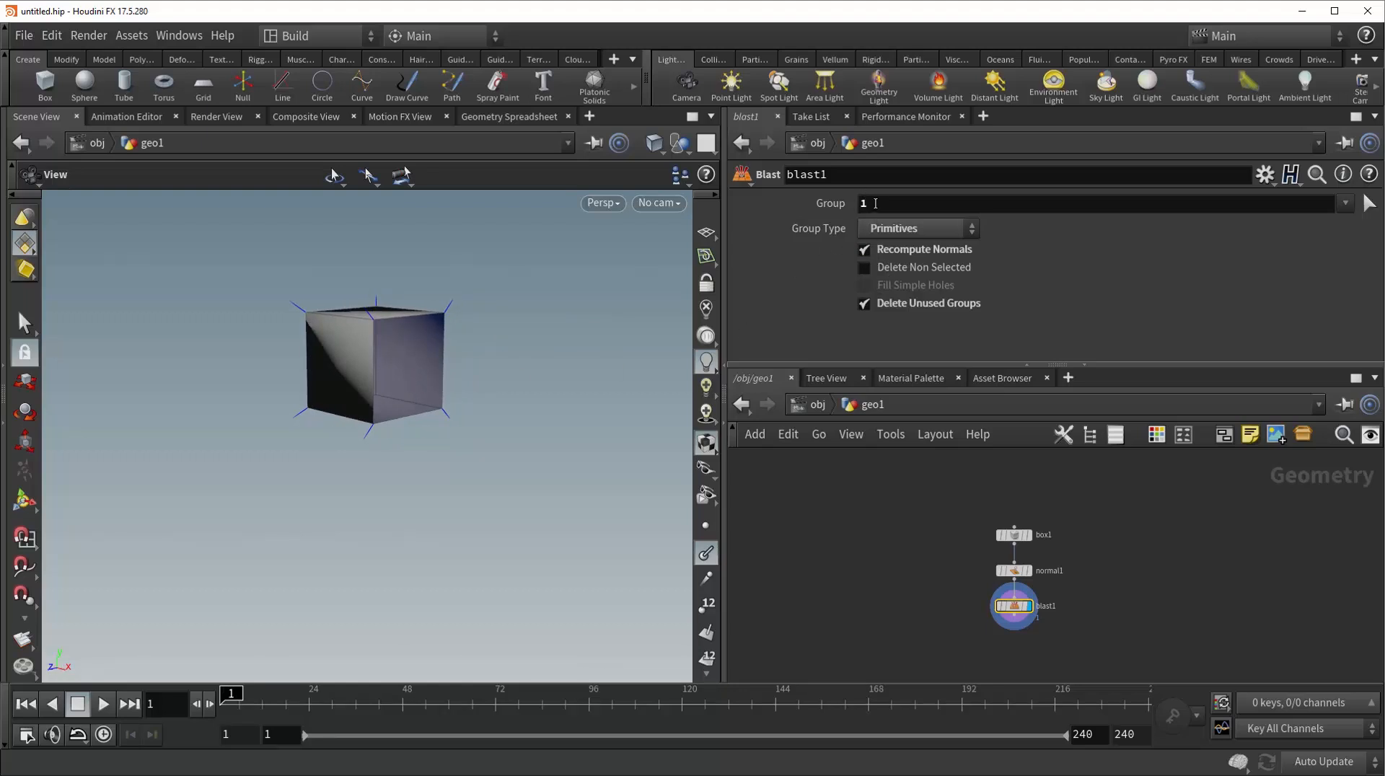
mouse_move(865, 269)
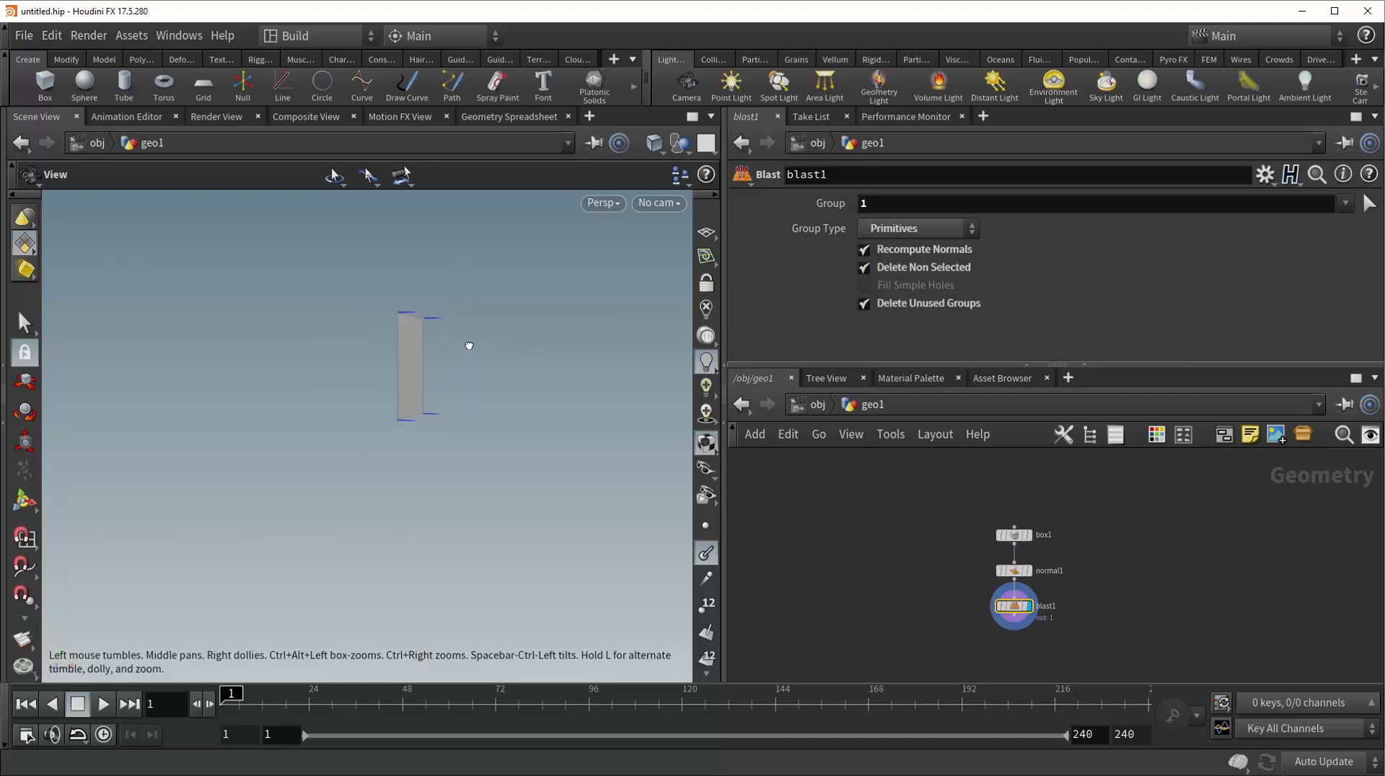
Turn off Recompute Normals and Delete Non Selected so face 1 is removed again
left_click(864, 249)
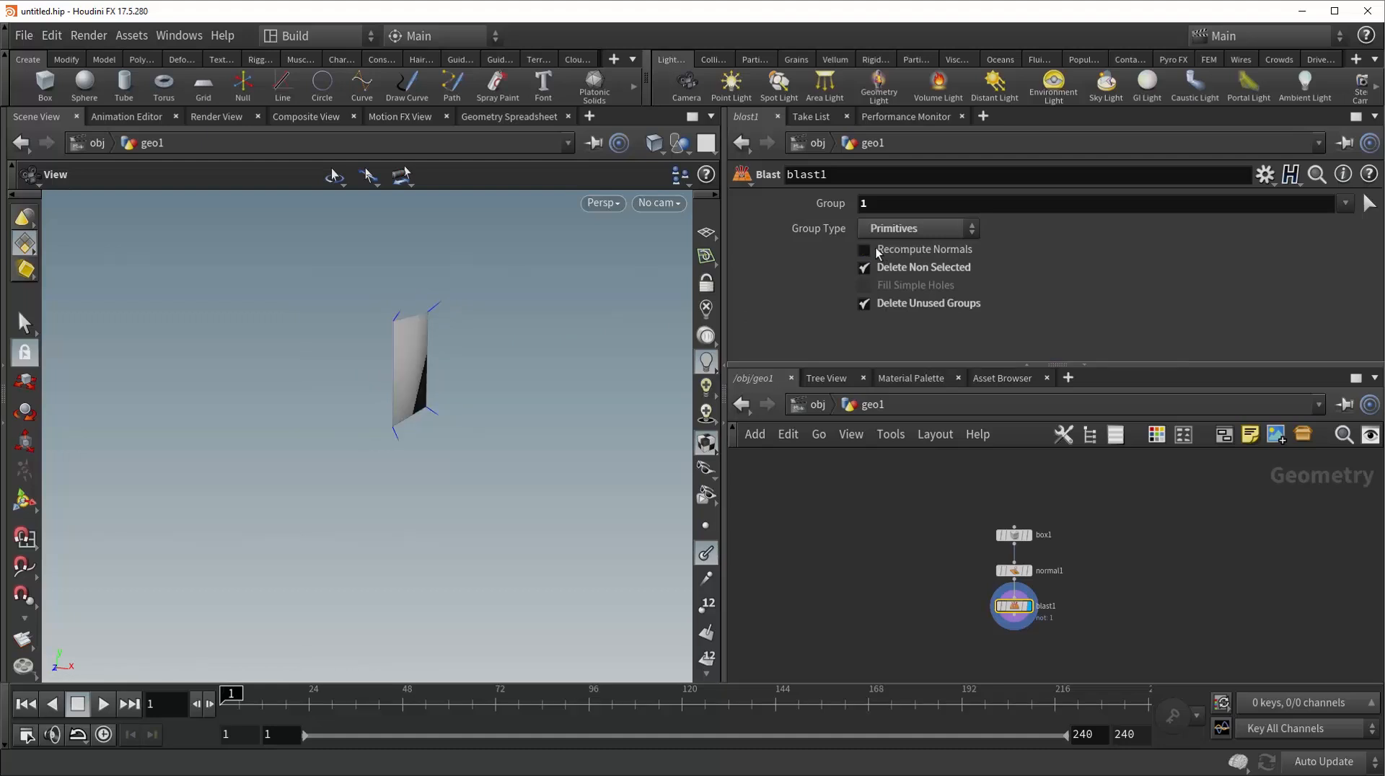
left_click(864, 267)
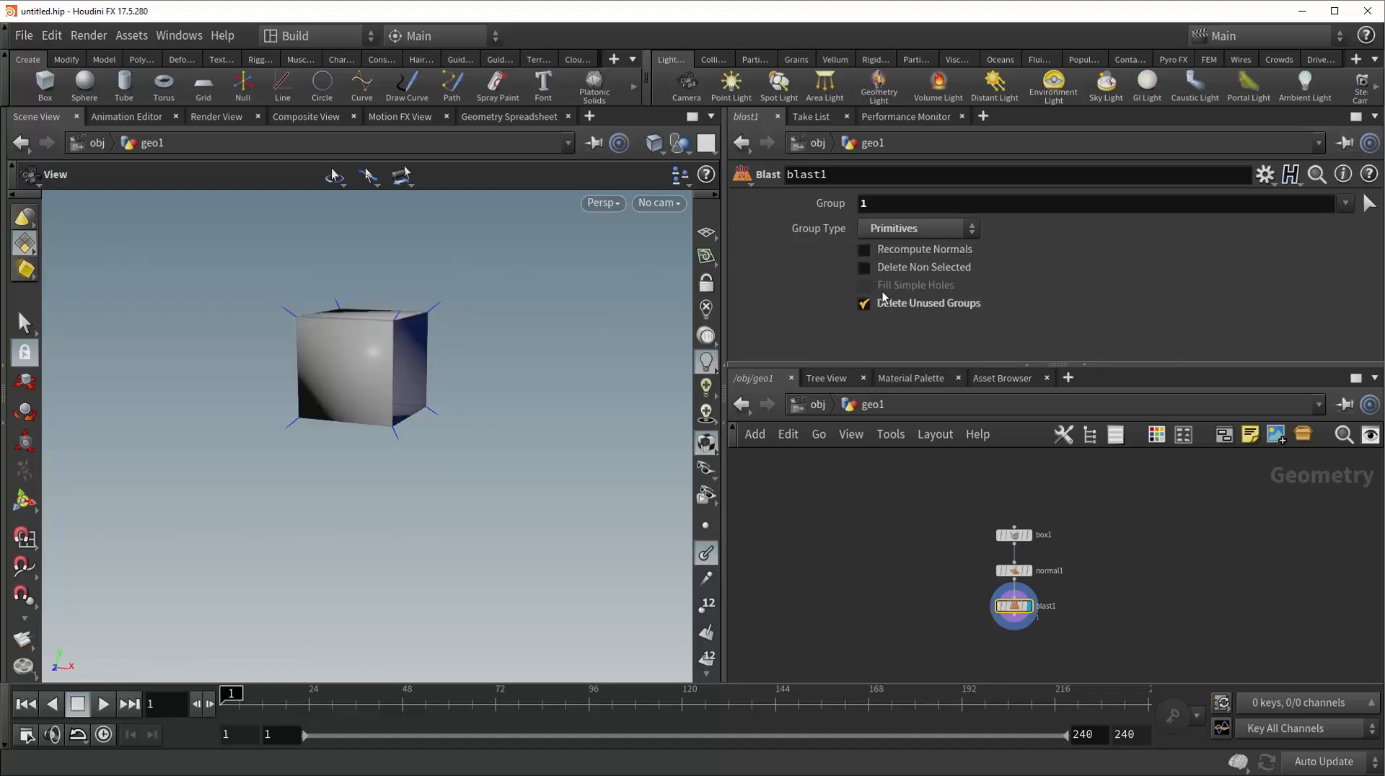
mouse_move(881, 293)
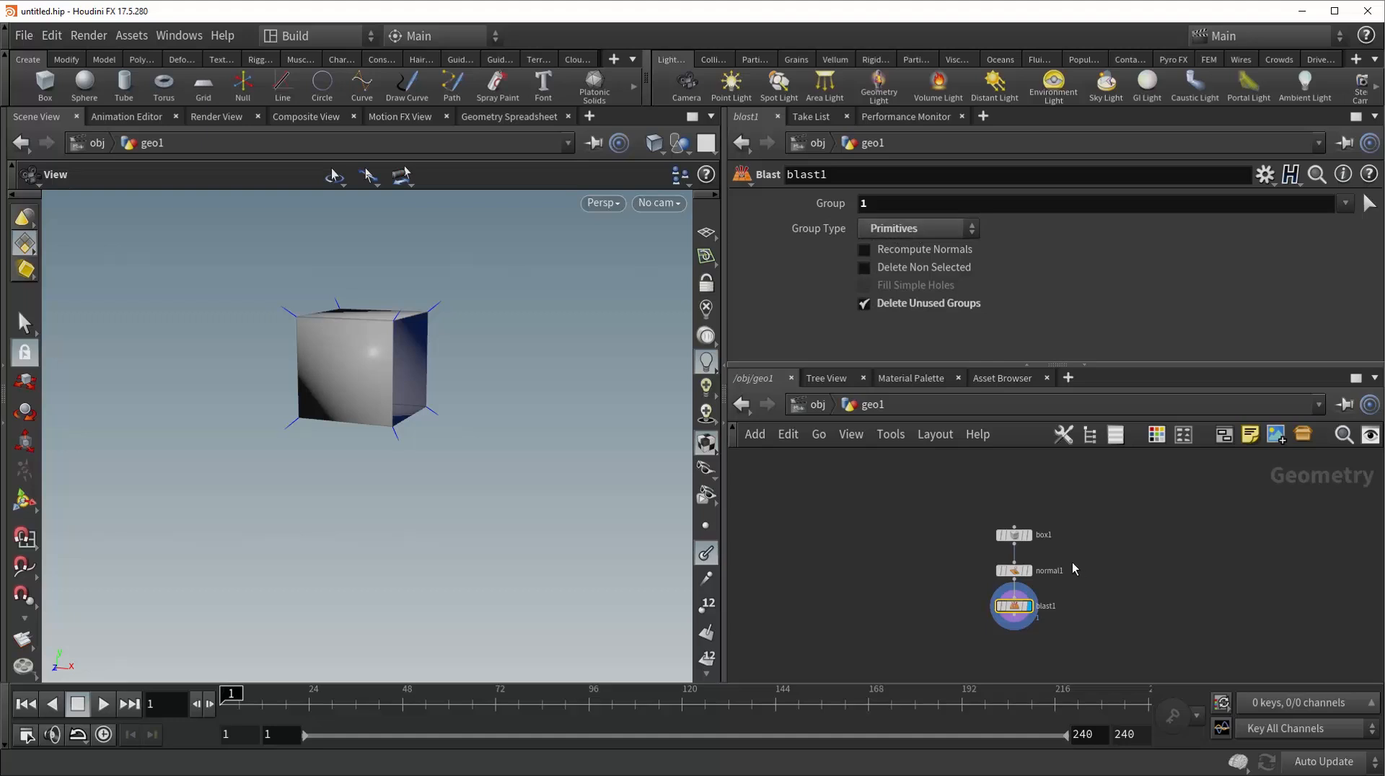
Switch Group Type to Points, toggle Fill Simple Holes on and off, and disable Delete Unused Groups
left_click(916, 228)
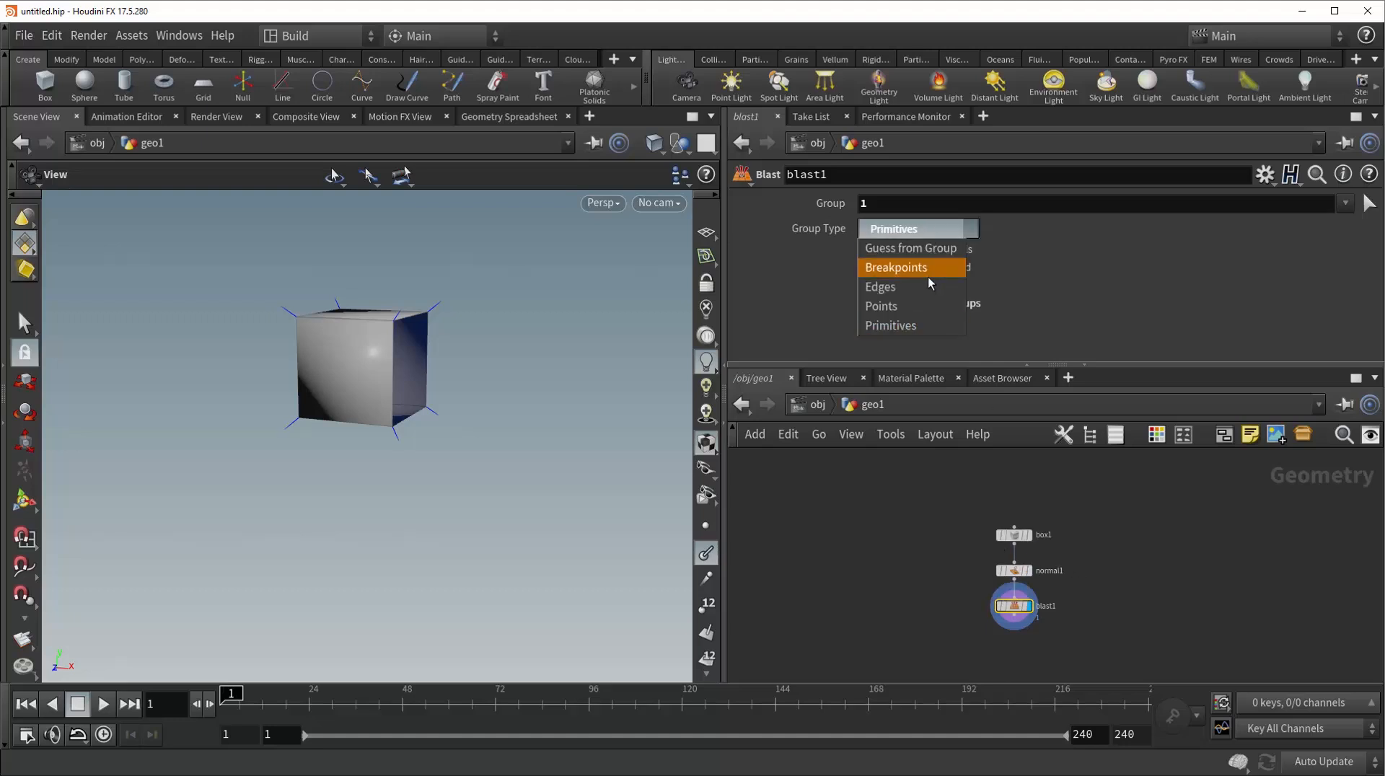
left_click(881, 306)
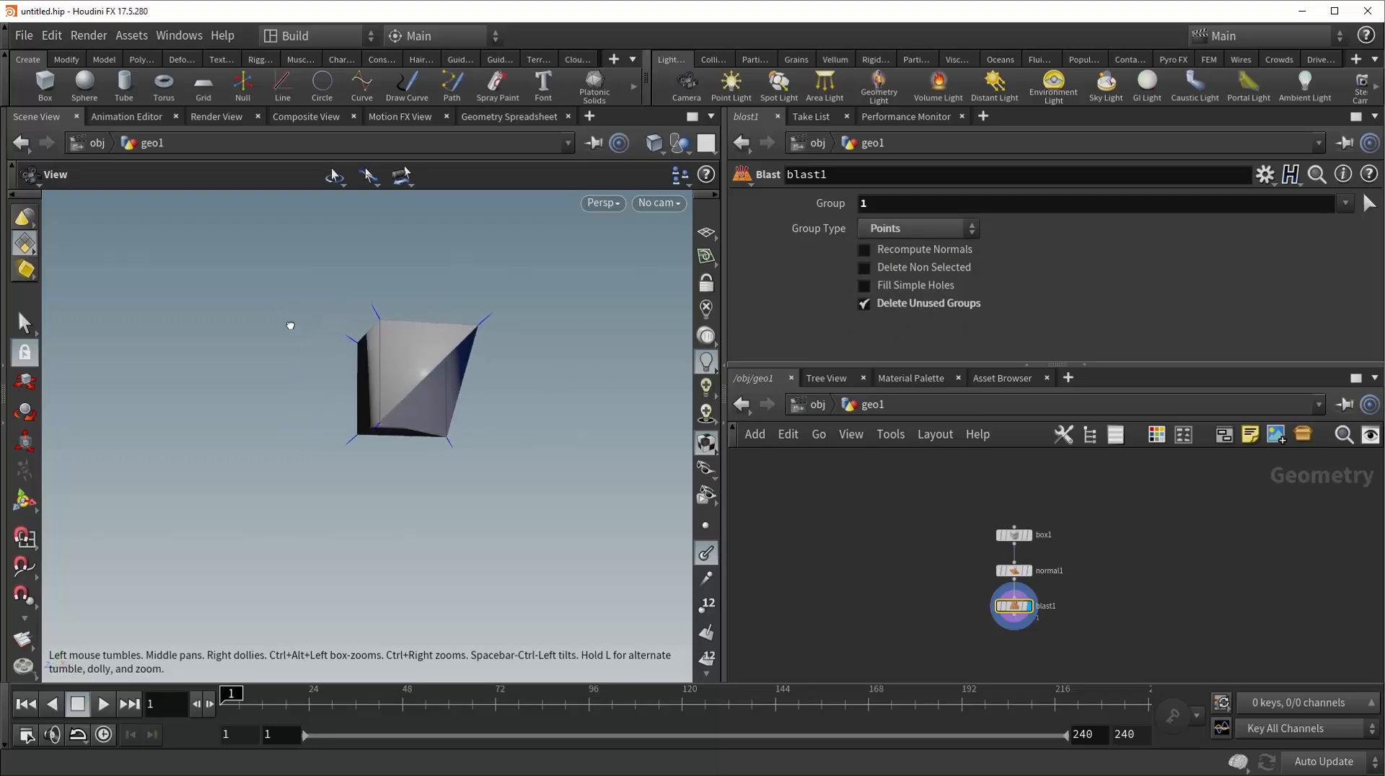
left_click(864, 285)
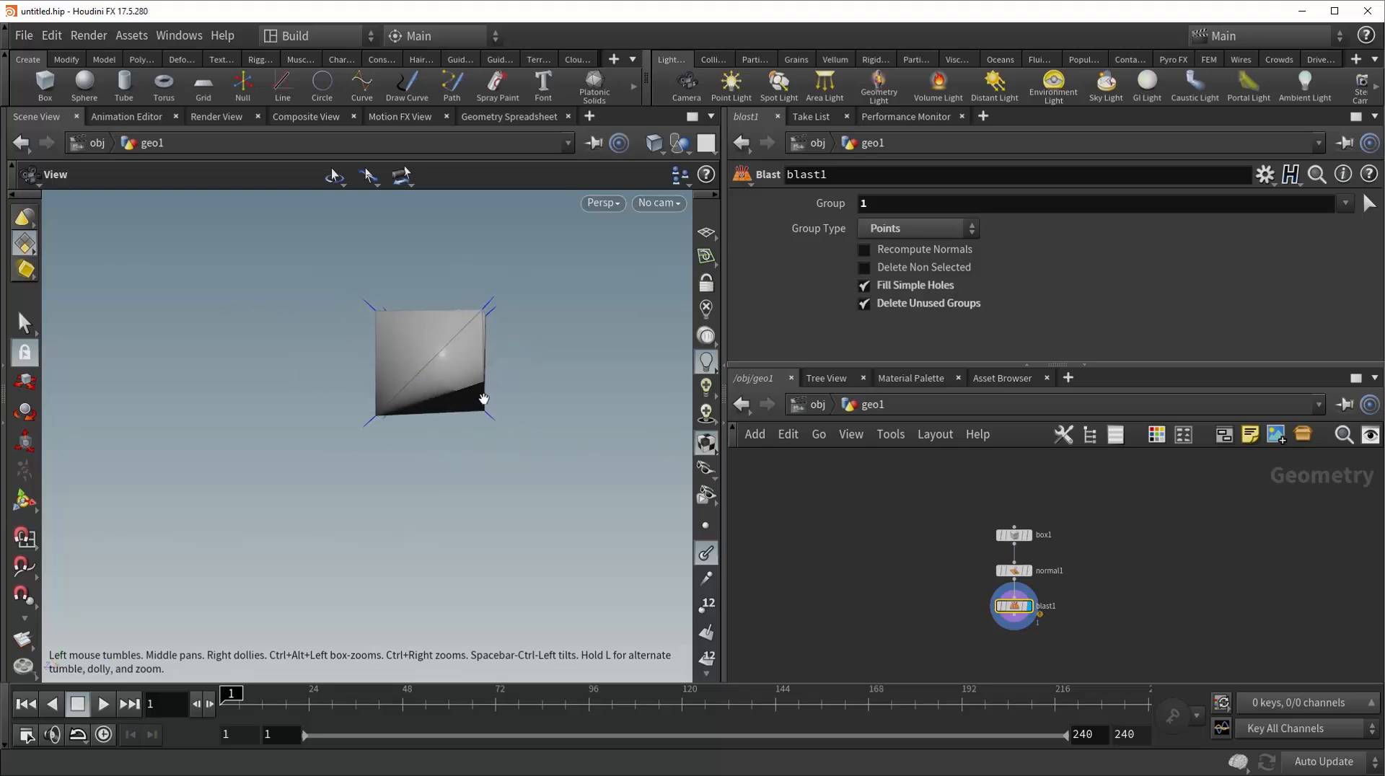
mouse_move(465, 380)
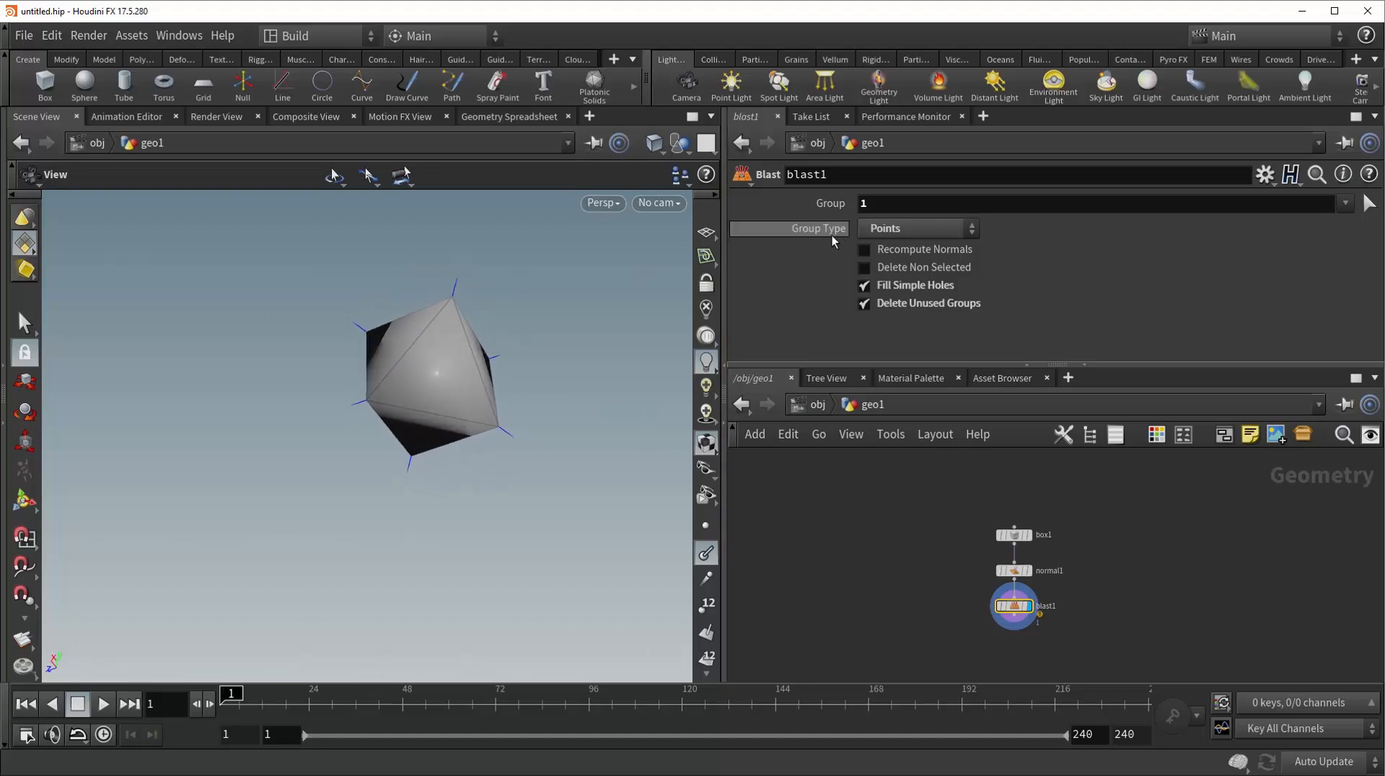
mouse_move(890, 288)
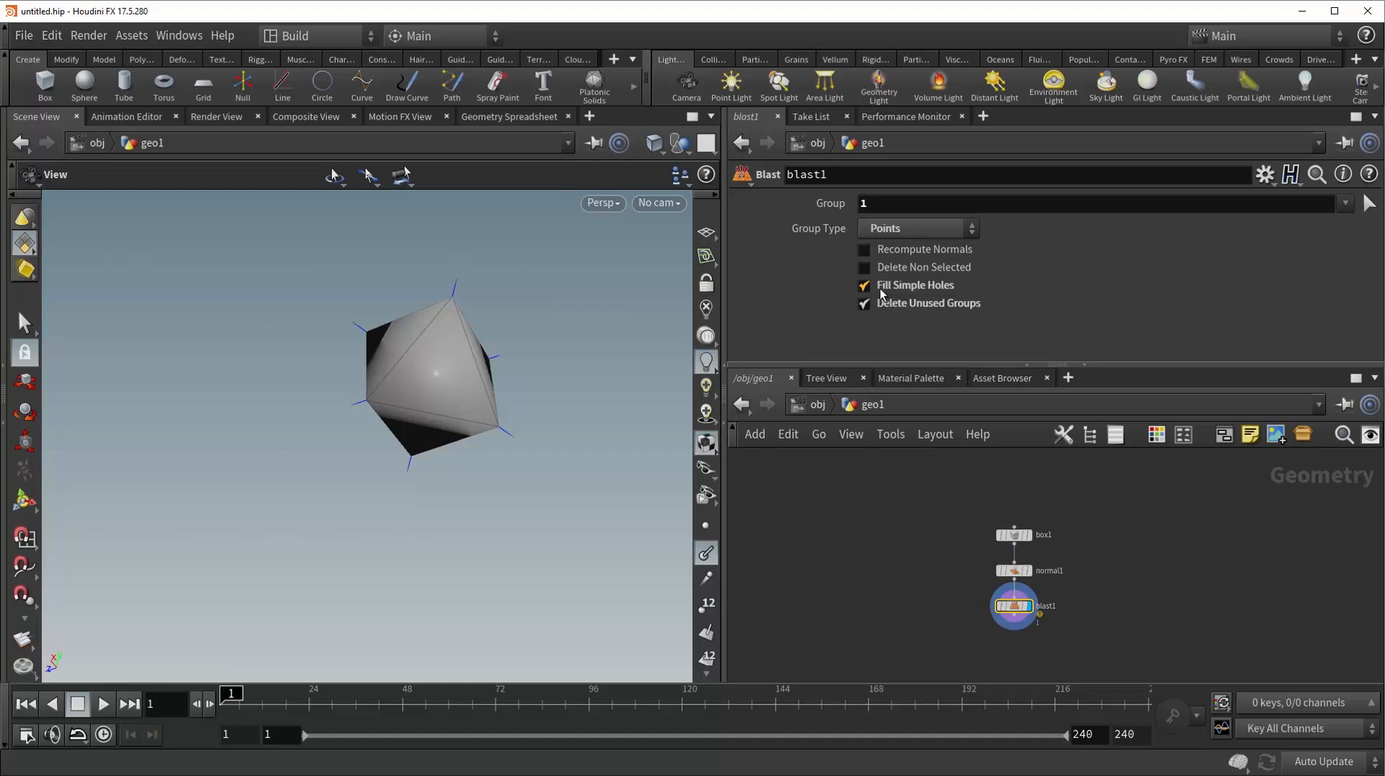
left_click(864, 284)
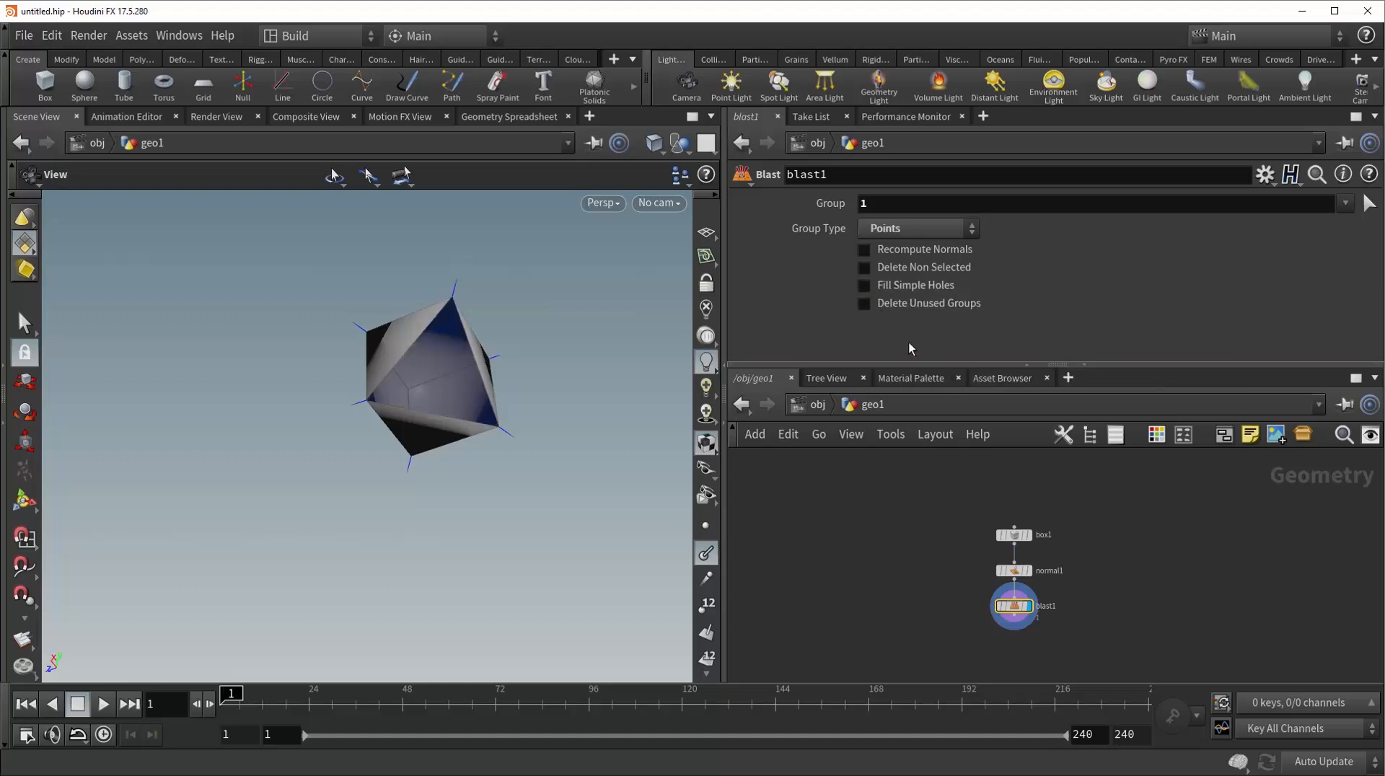
left_click(1012, 571)
type("grou")
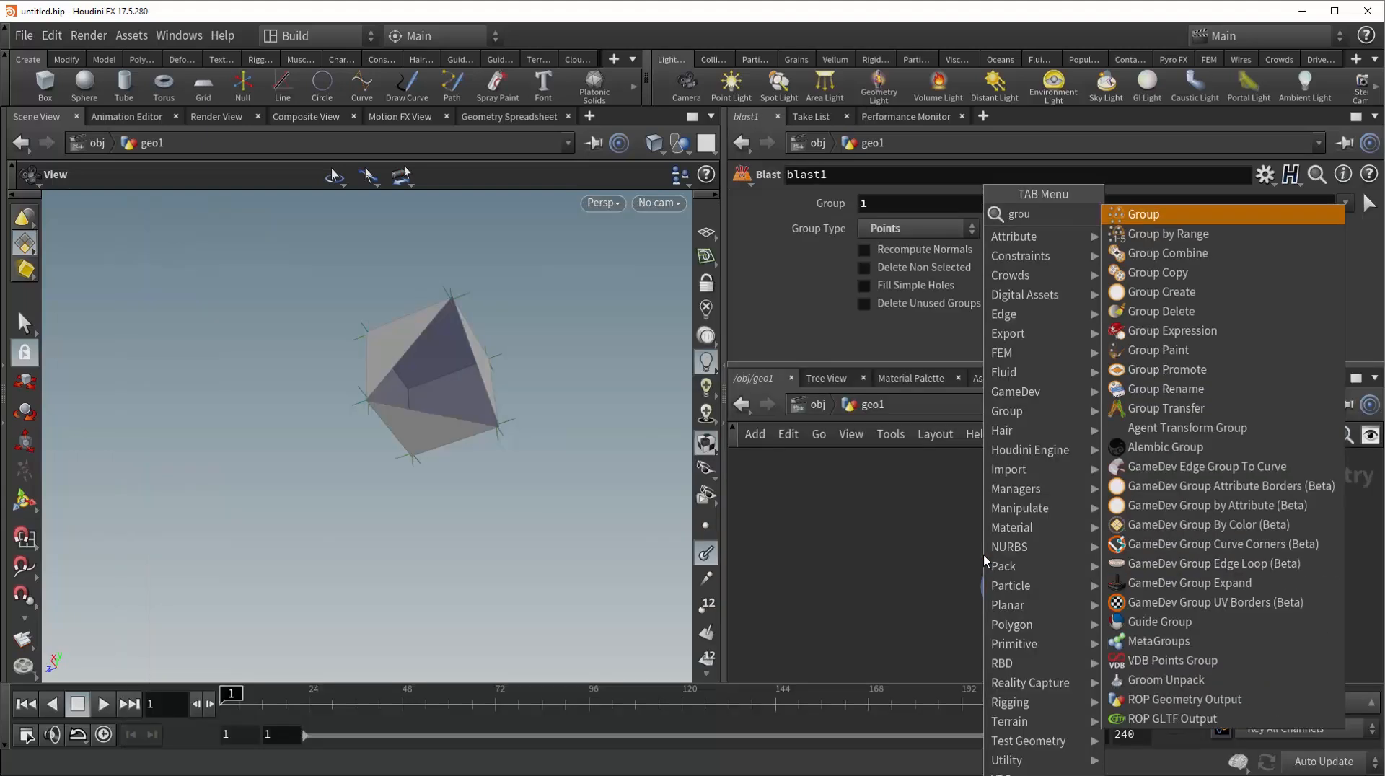
Place a Group Create node under box1 with base group 1, named 'temp'
left_click(1161, 291)
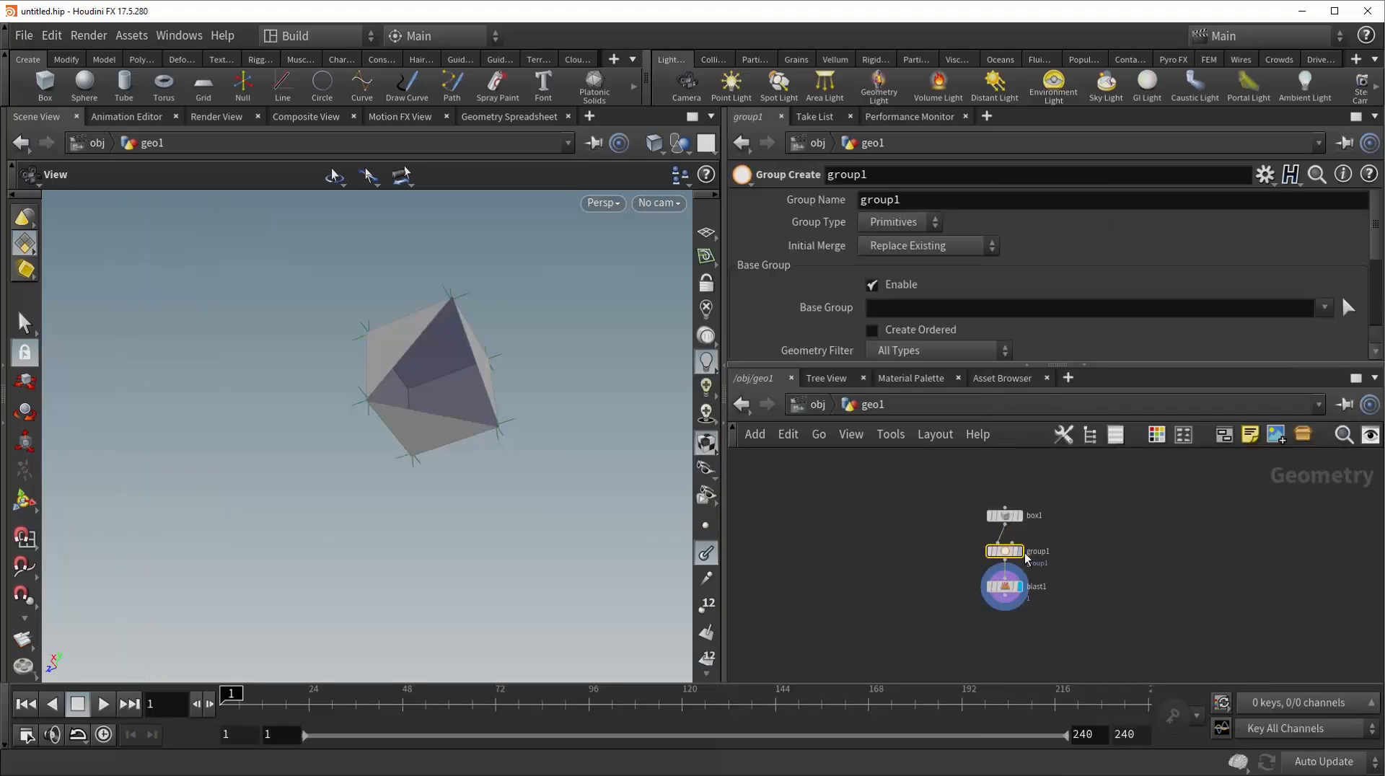
left_click(1004, 551)
type("1")
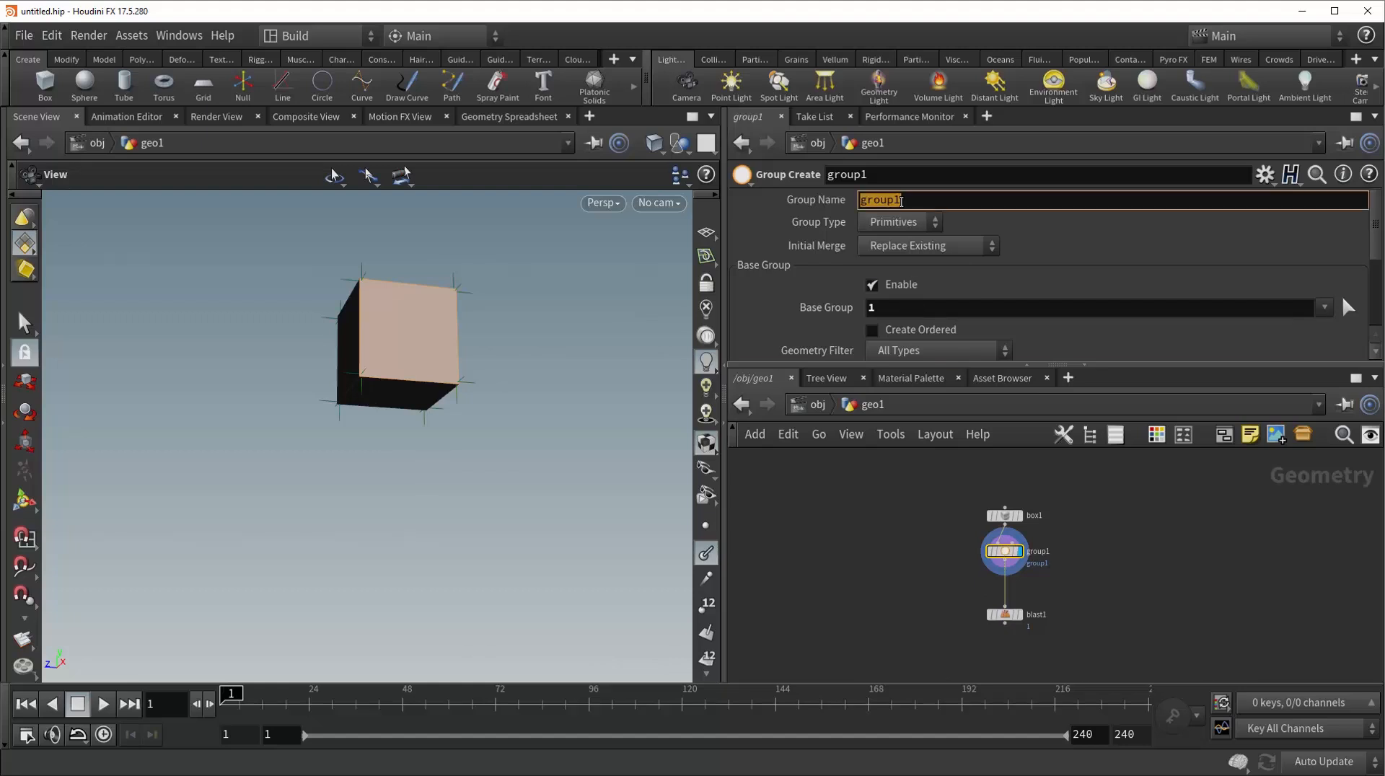
type("temp")
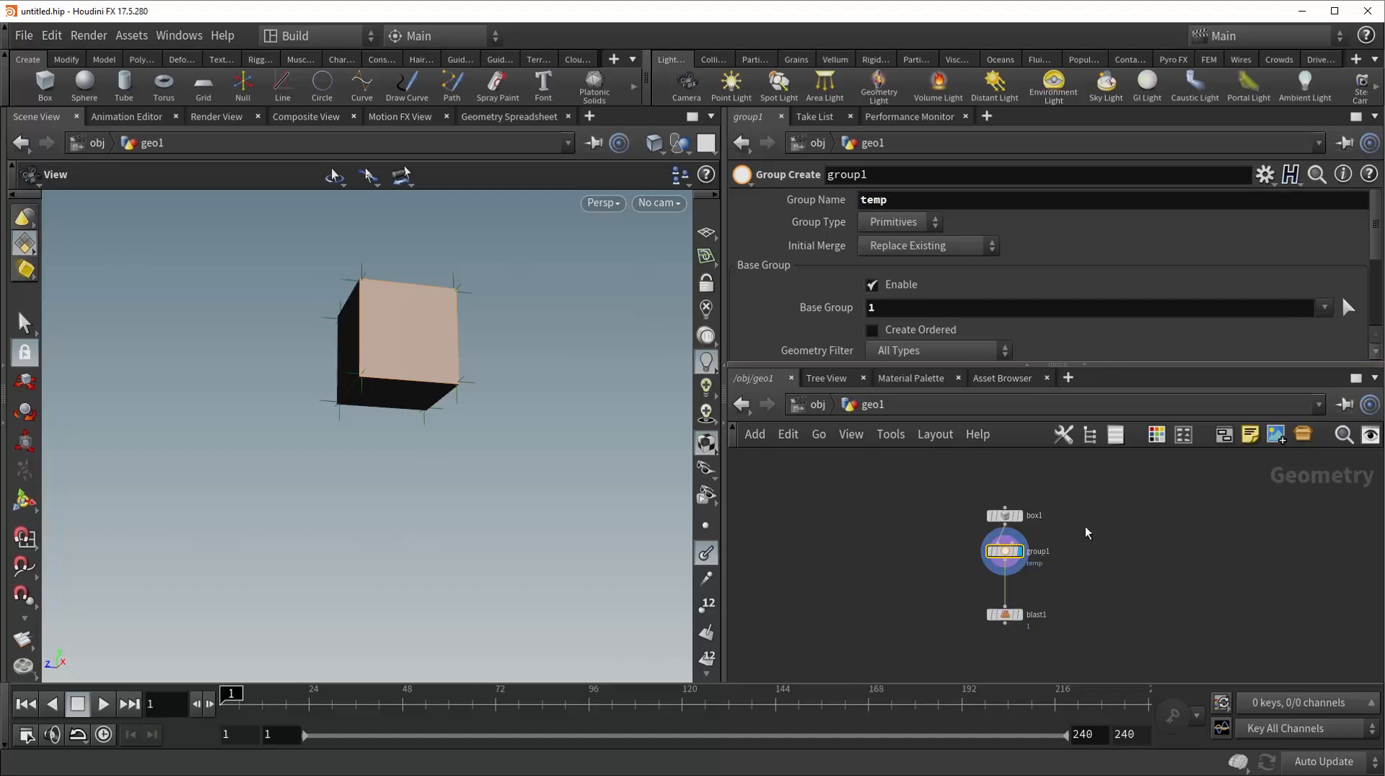
left_click(1004, 615)
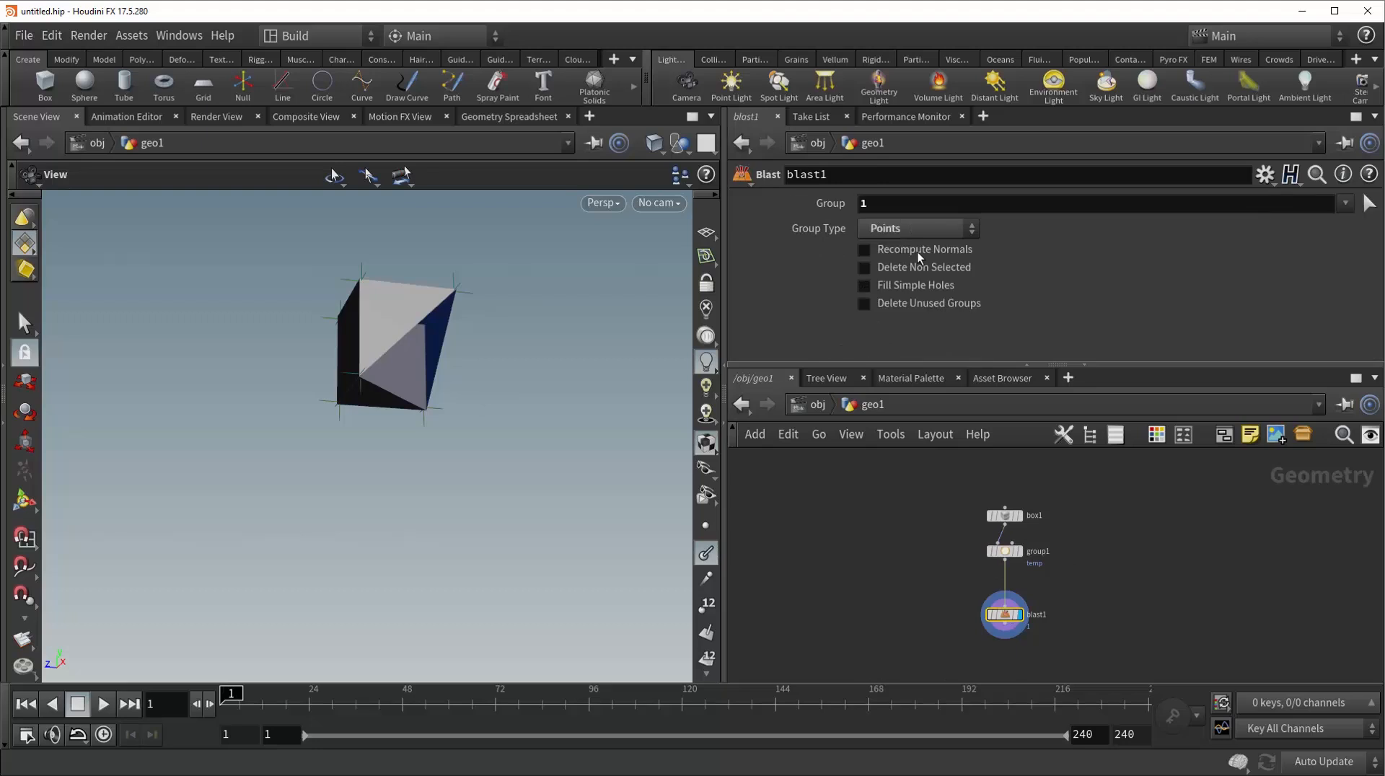
Set blast1 Group Type back to Primitives and re-enable Delete Unused Groups
left_click(918, 227)
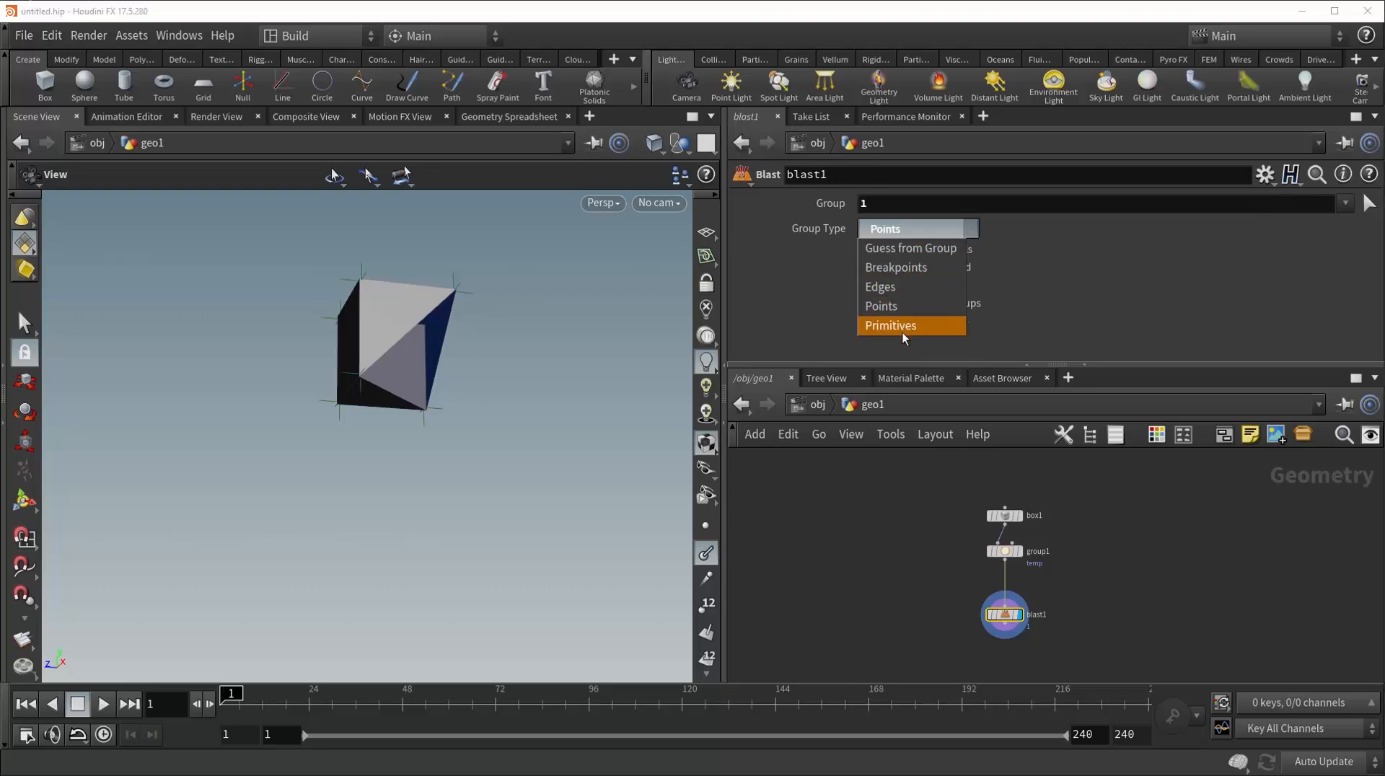
left_click(890, 324)
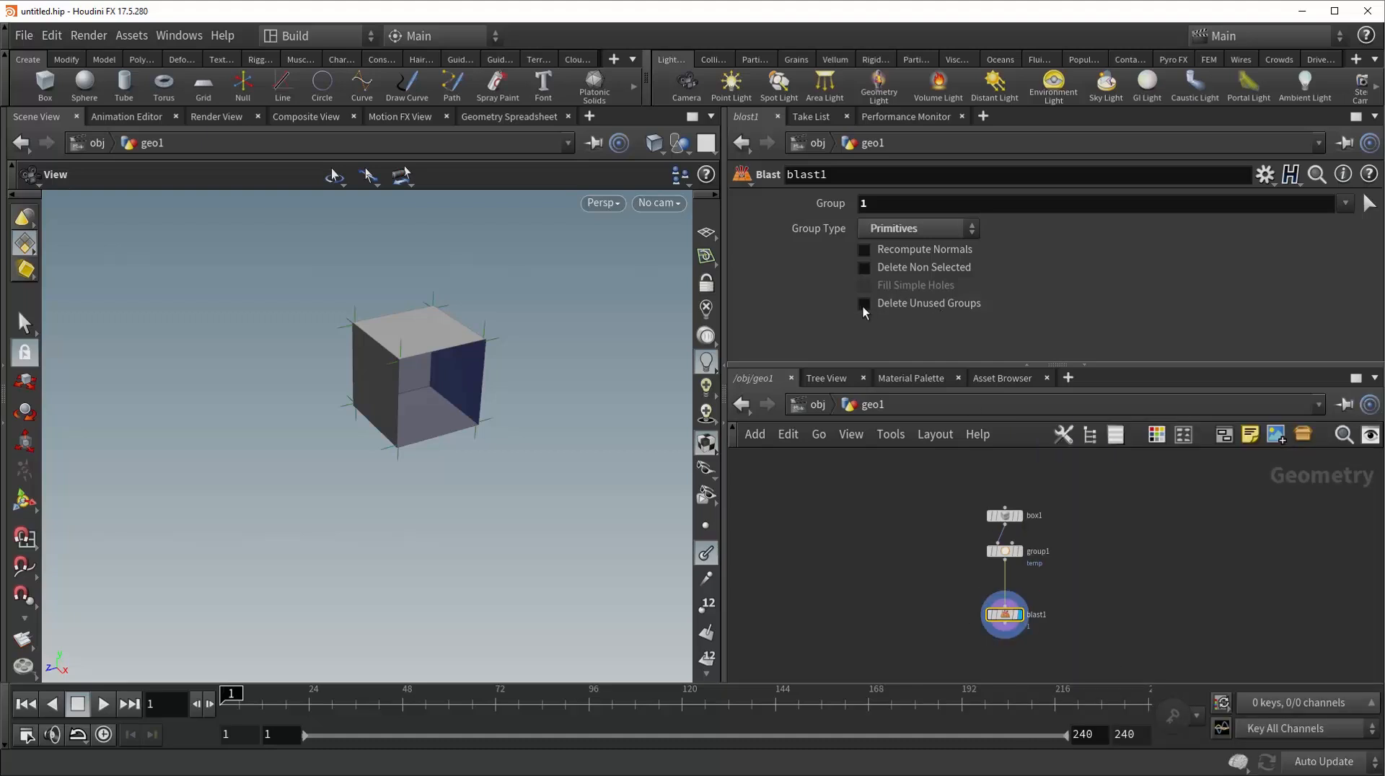
left_click(864, 302)
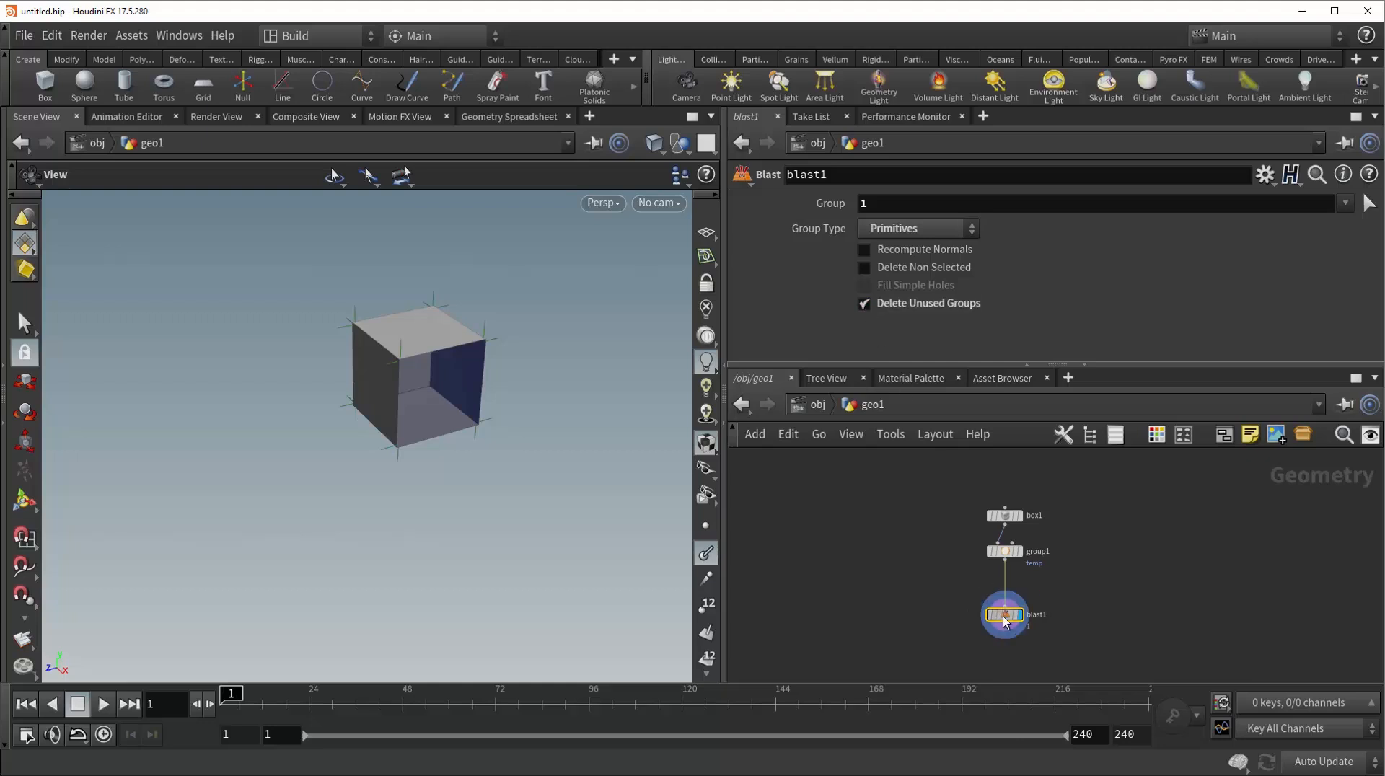